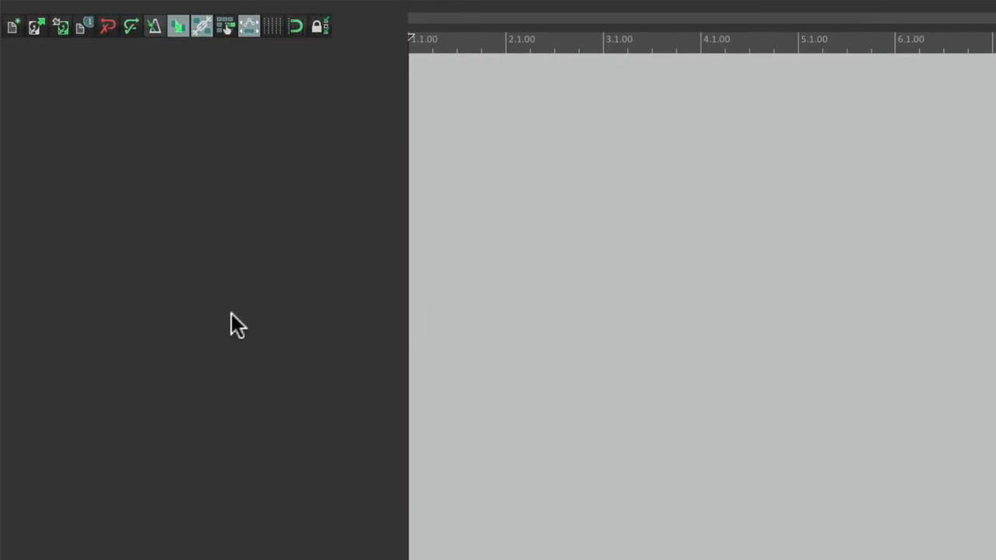
{"action": "mouse_move", "coordinate": [263, 177]}
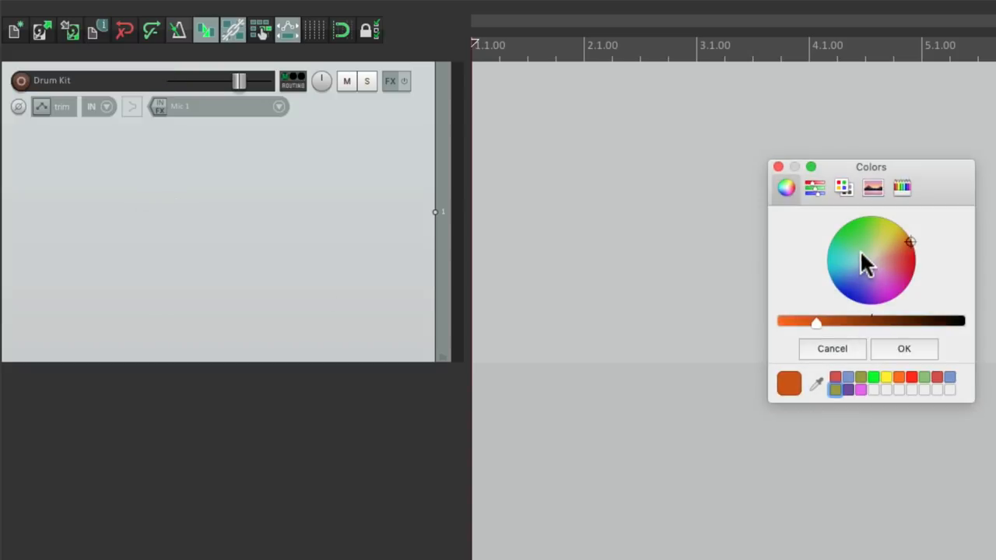
Step: Make the Drum Kit track green, take input from all USB MIDI keyboard channels, and arm it
{"action": "left_click", "coordinate": [905, 348]}
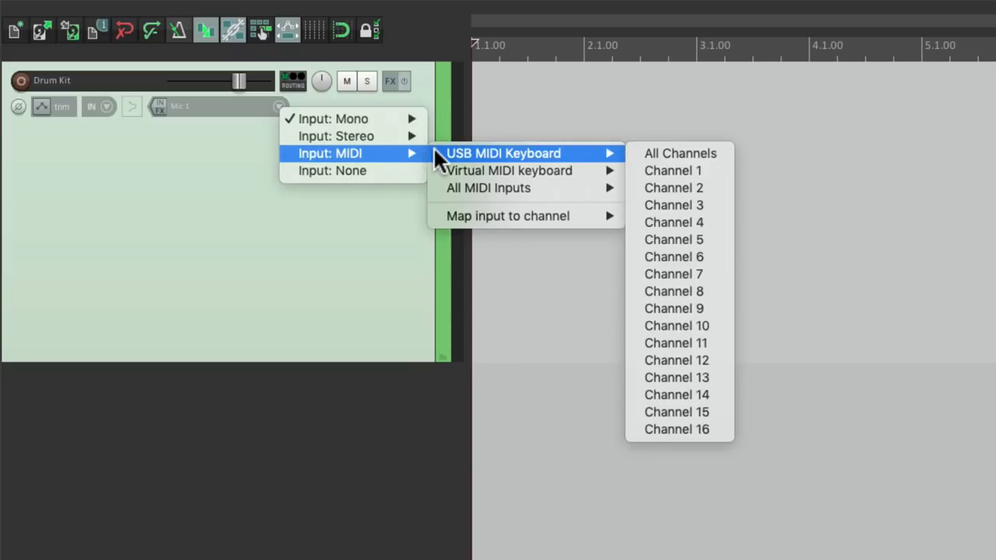
{"action": "left_click", "coordinate": [679, 154]}
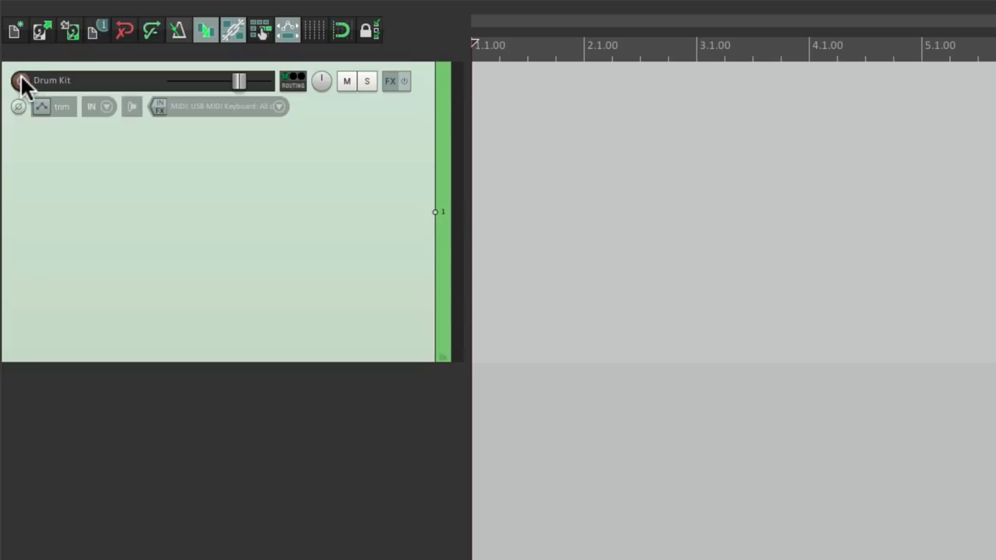
{"action": "left_click", "coordinate": [21, 81]}
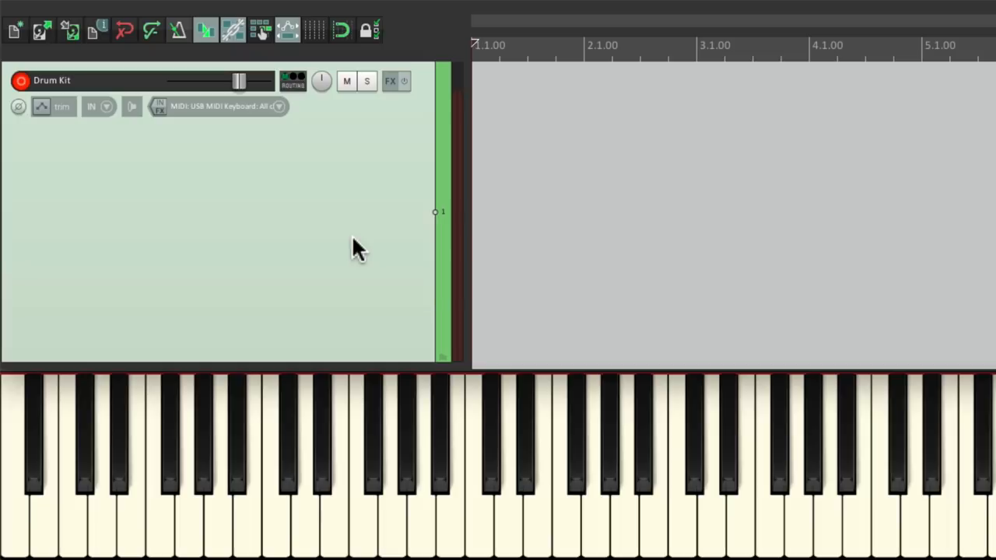
{"action": "left_click", "coordinate": [368, 467]}
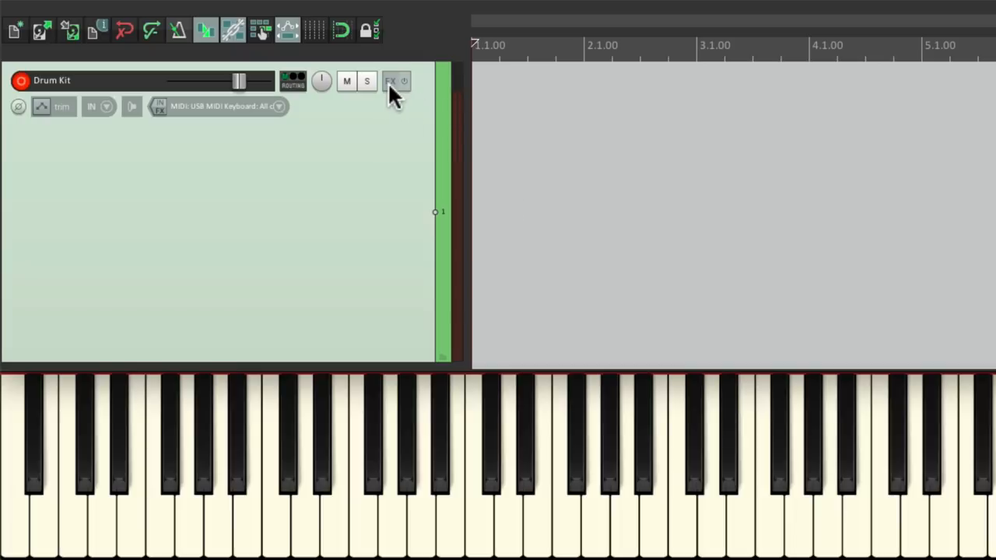
Step: Add a ReaSamplOmatic5000 sampler from Cockos to the Drum Kit track's effects chain
{"action": "left_click", "coordinate": [390, 81]}
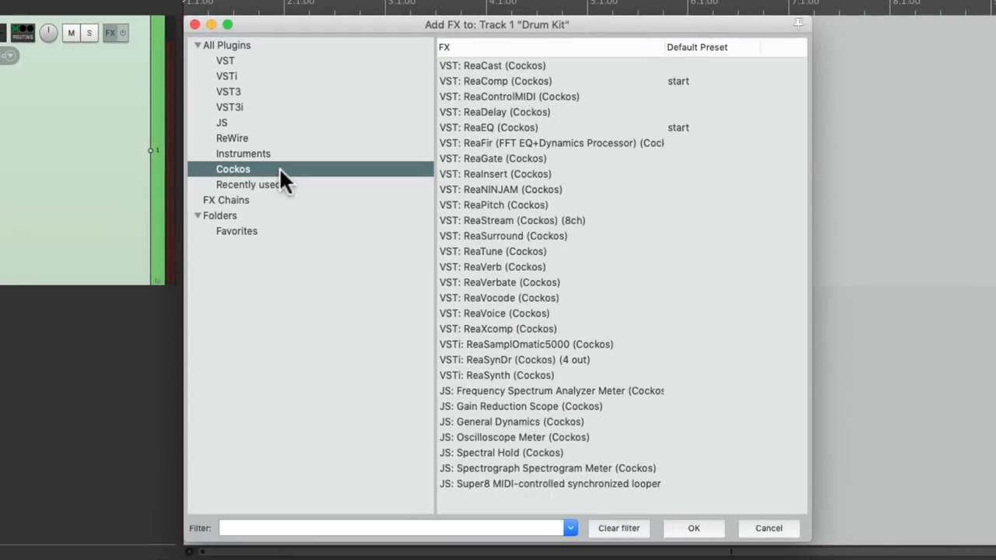
{"action": "mouse_move", "coordinate": [677, 304]}
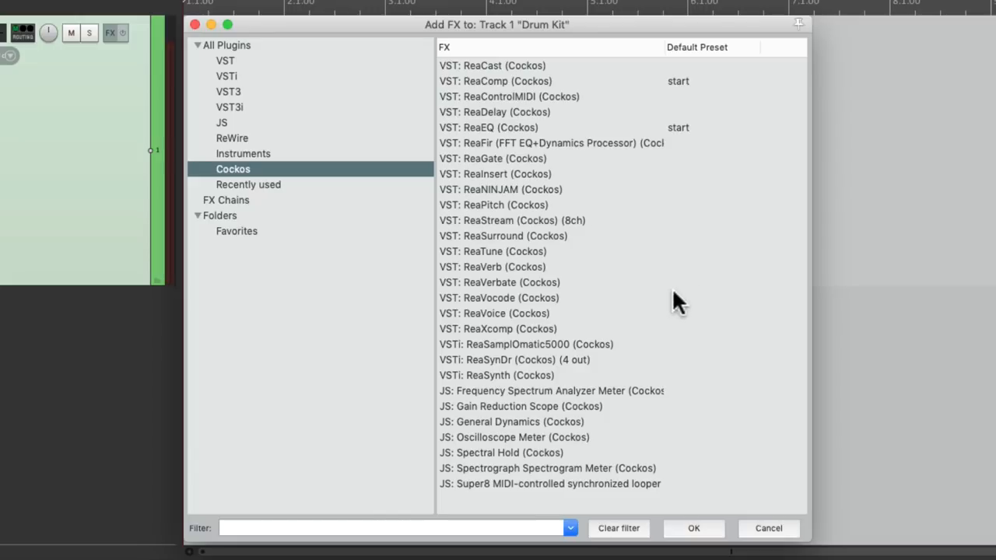
{"action": "left_click", "coordinate": [526, 344]}
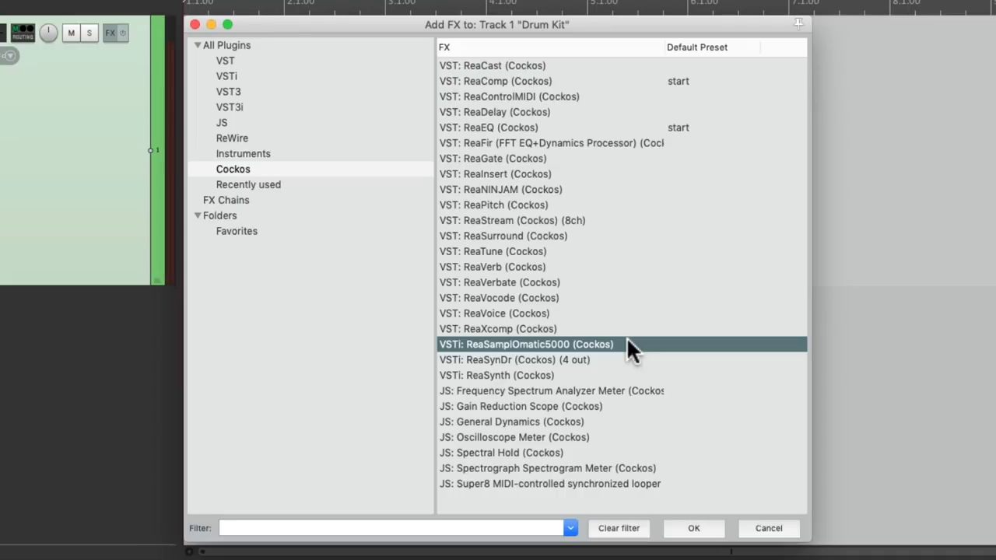
{"action": "double_click", "coordinate": [526, 344]}
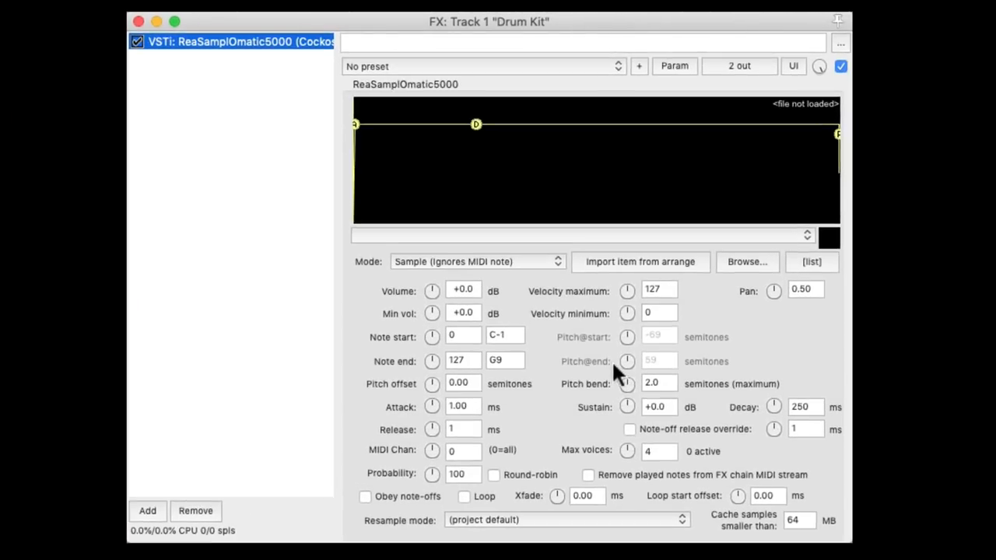
{"action": "mouse_move", "coordinate": [623, 154]}
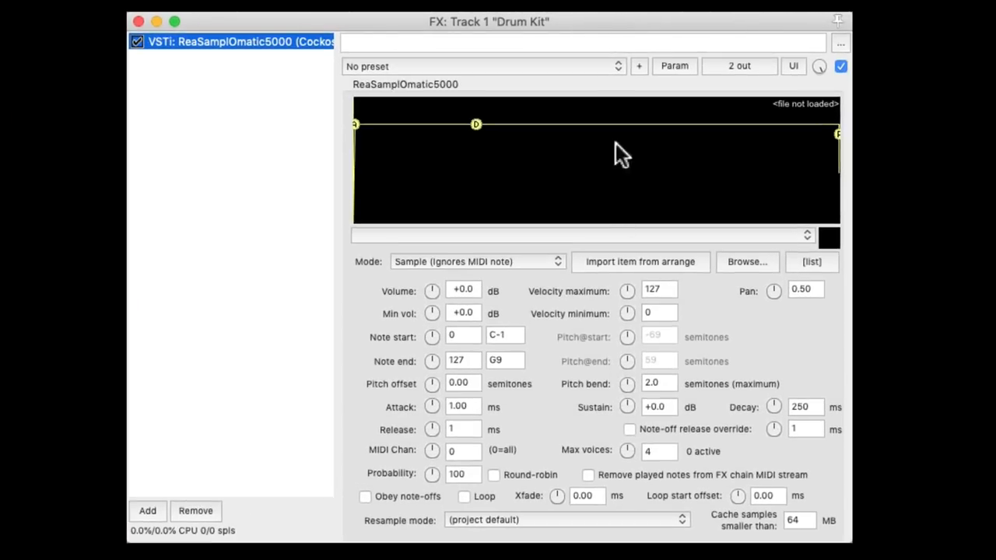
{"action": "mouse_move", "coordinate": [576, 172]}
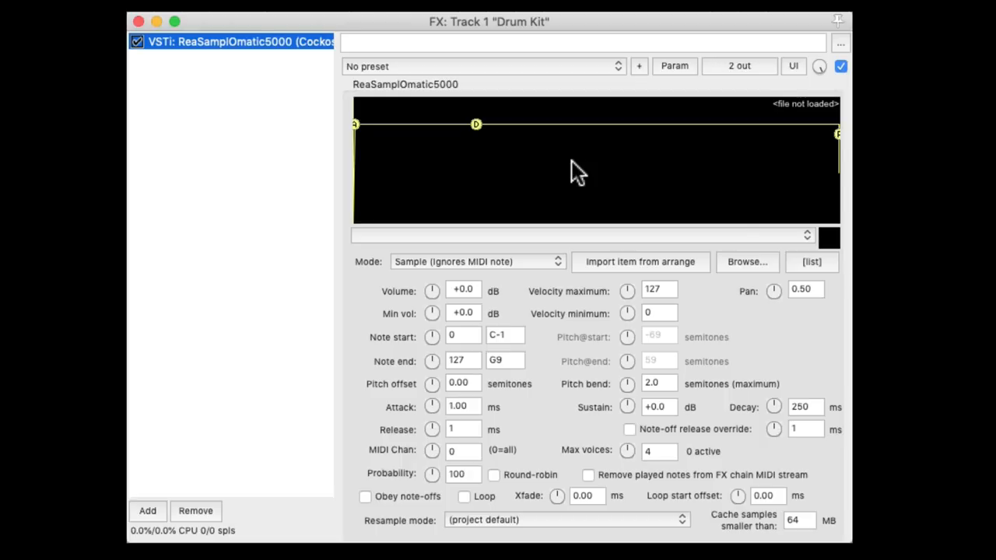
{"action": "mouse_move", "coordinate": [769, 279]}
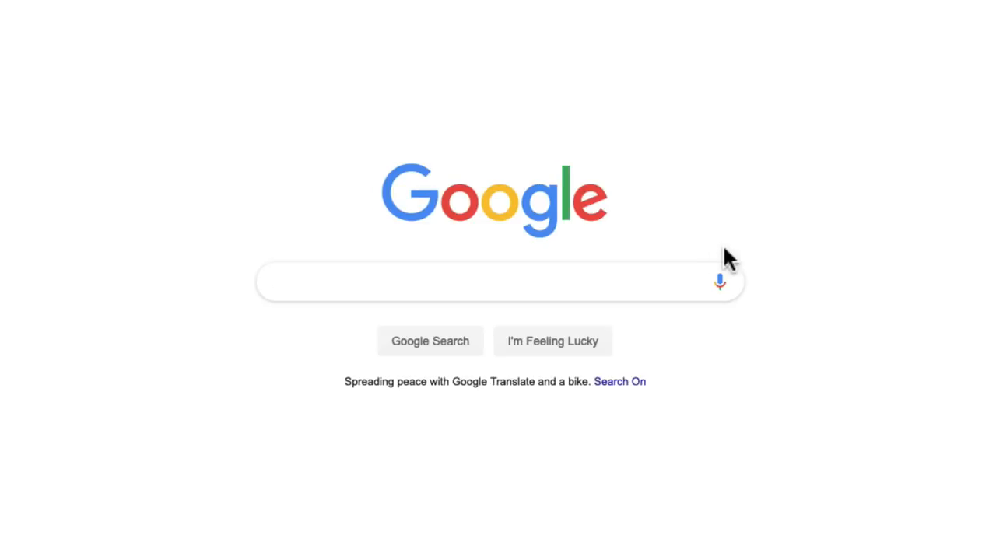
Step: Search Google for 'free acoustic drum samples wav' and choose the Judd Madden result
{"action": "type", "text": "free acoustic dr"}
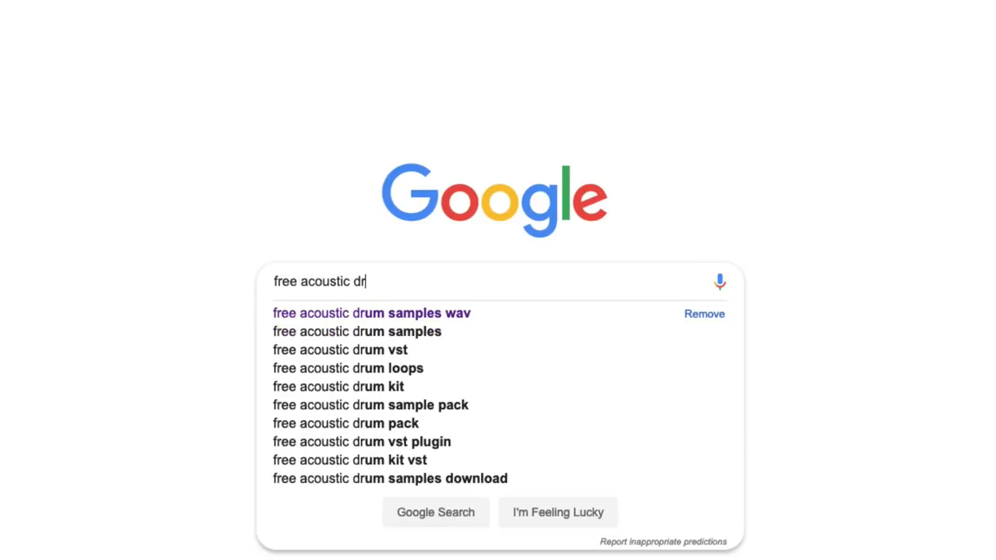
{"action": "left_click", "coordinate": [370, 313]}
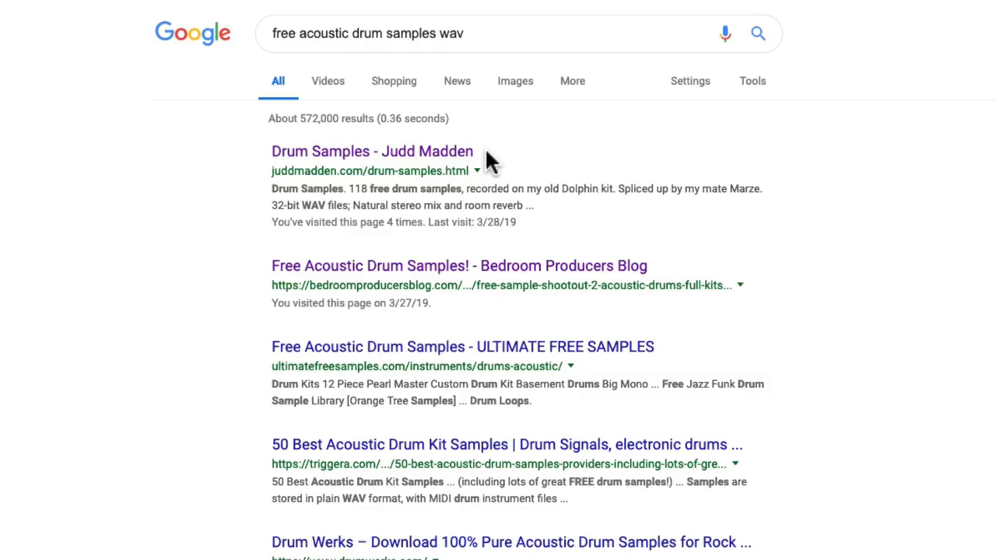
{"action": "left_click", "coordinate": [370, 151]}
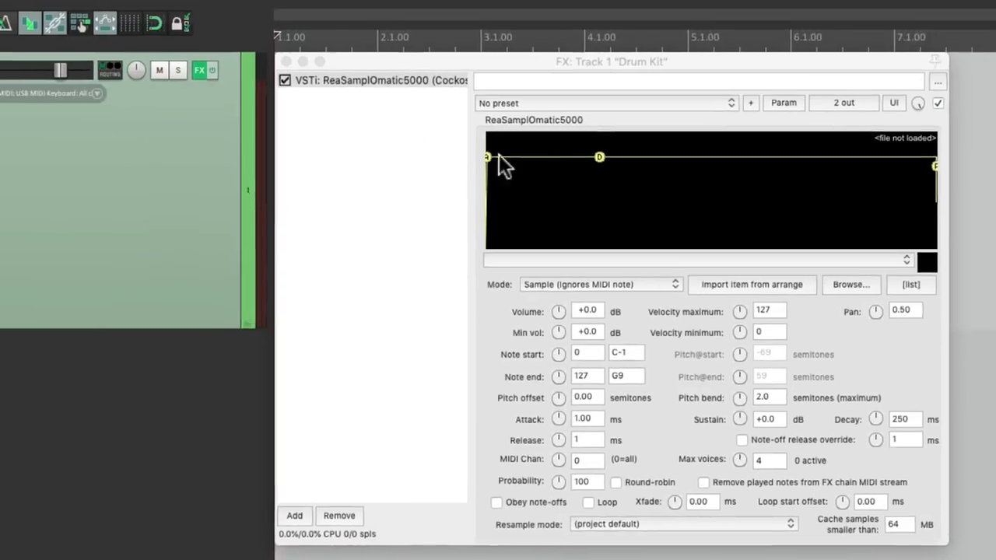
Step: Show the Media Explorer and browse into the downloaded Kick samples folder
{"action": "left_click", "coordinate": [177, 10]}
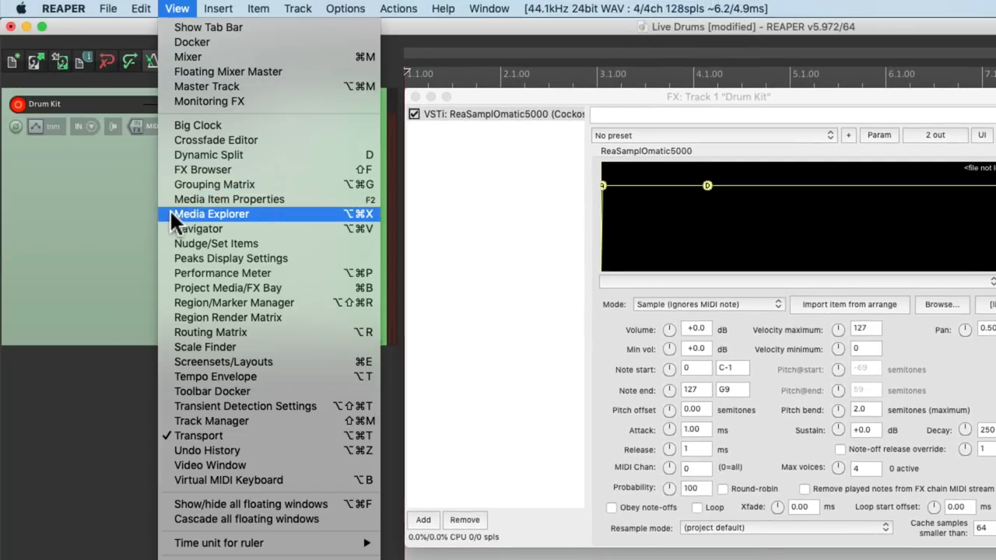
{"action": "left_click", "coordinate": [210, 213]}
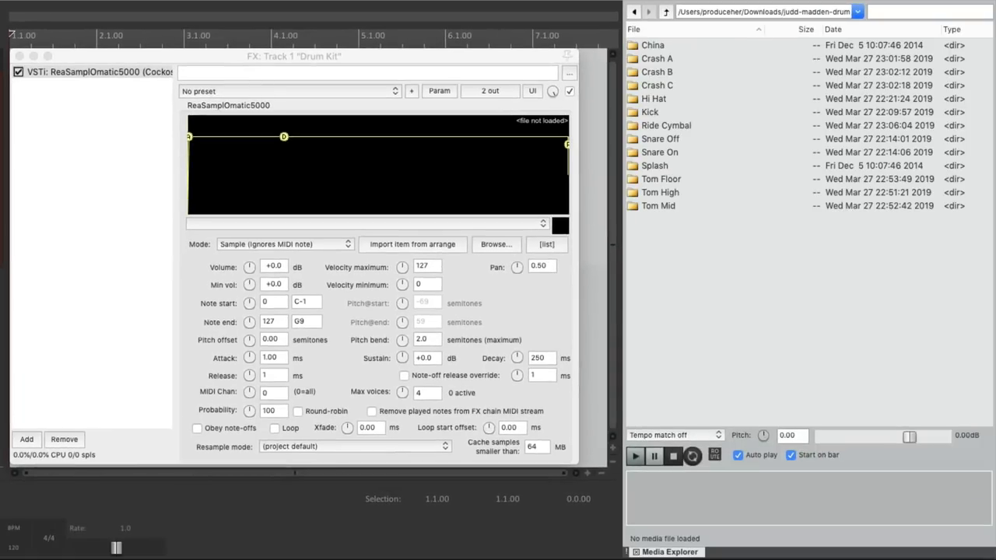
{"action": "mouse_move", "coordinate": [791, 265]}
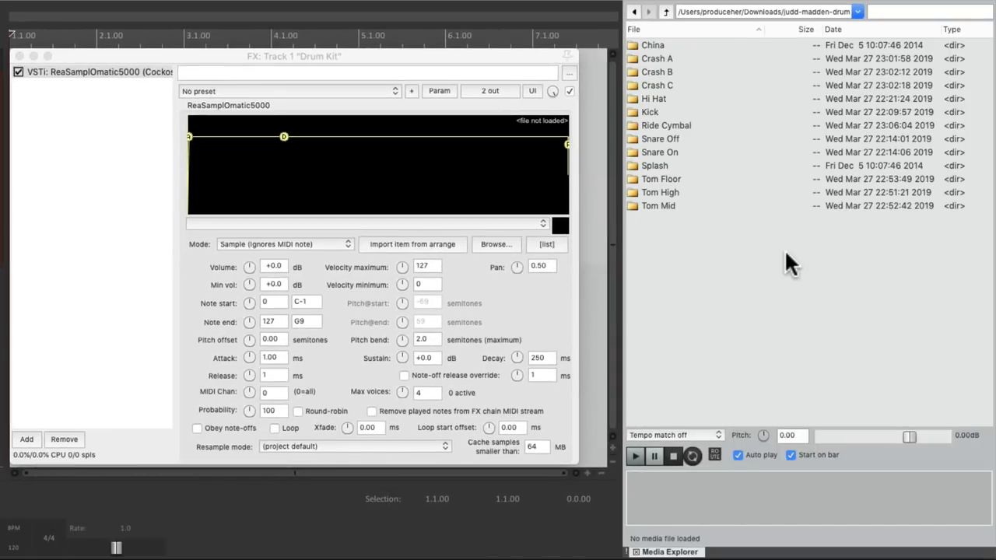
{"action": "mouse_move", "coordinate": [693, 101]}
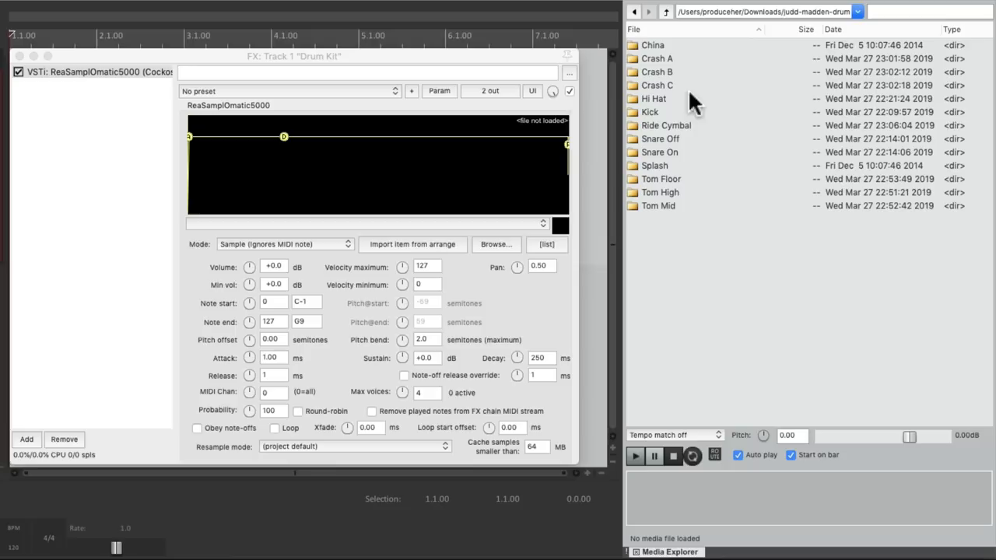
{"action": "double_click", "coordinate": [650, 112]}
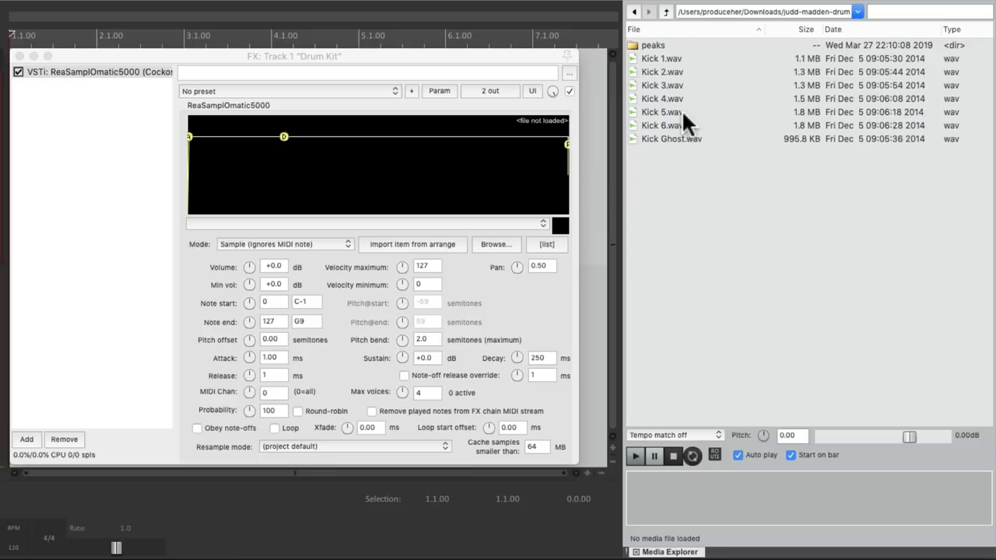
{"action": "mouse_move", "coordinate": [701, 65]}
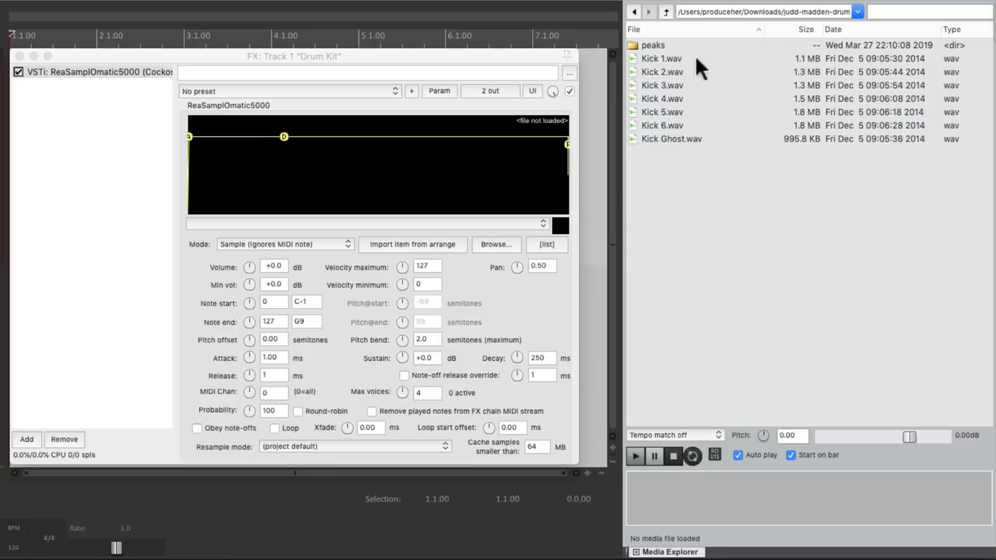
Step: Audition Kick 1, Kick 3, Kick 4 and Kick 6 samples from the Kick folder
{"action": "left_click", "coordinate": [663, 59]}
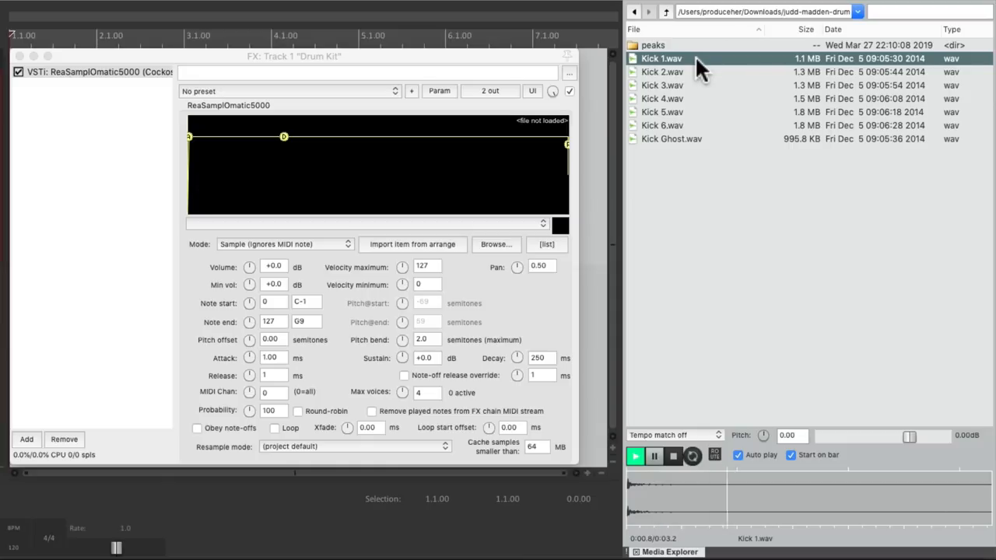
{"action": "left_click", "coordinate": [663, 84]}
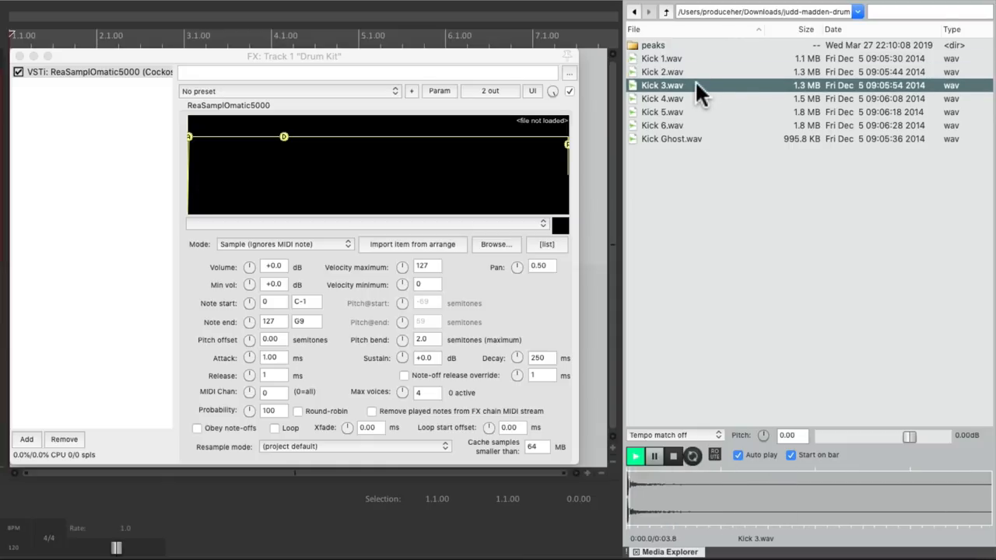
{"action": "left_click", "coordinate": [663, 98]}
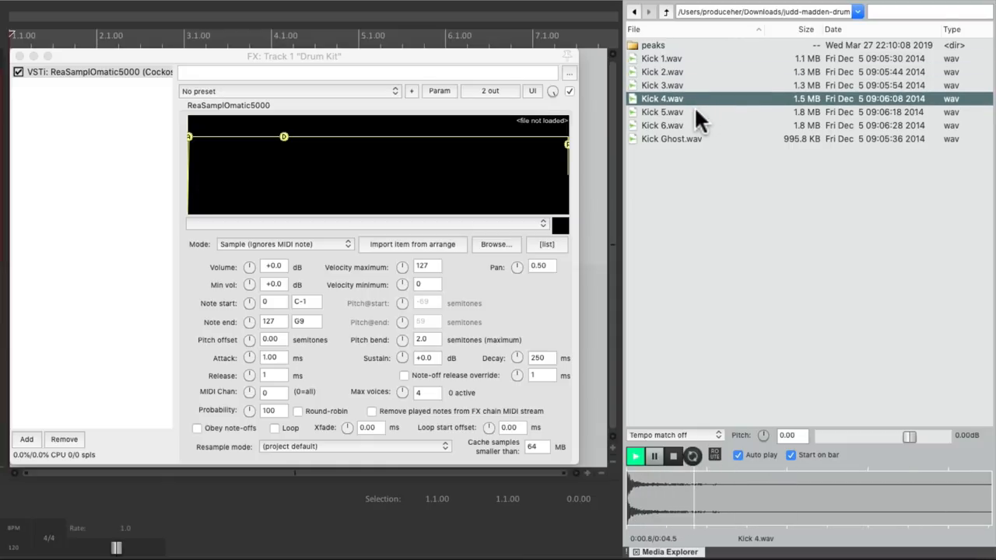
{"action": "left_click", "coordinate": [663, 124]}
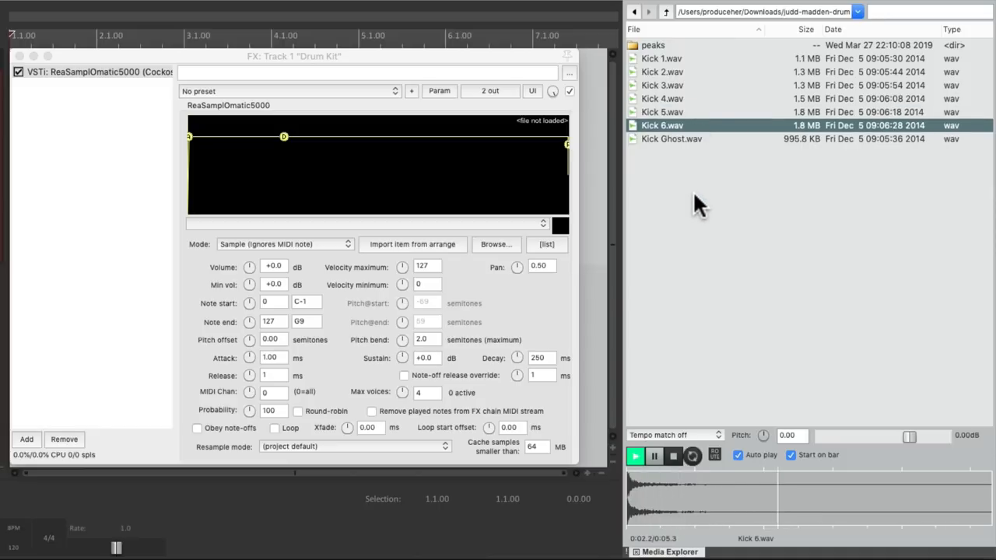
{"action": "left_click", "coordinate": [635, 456]}
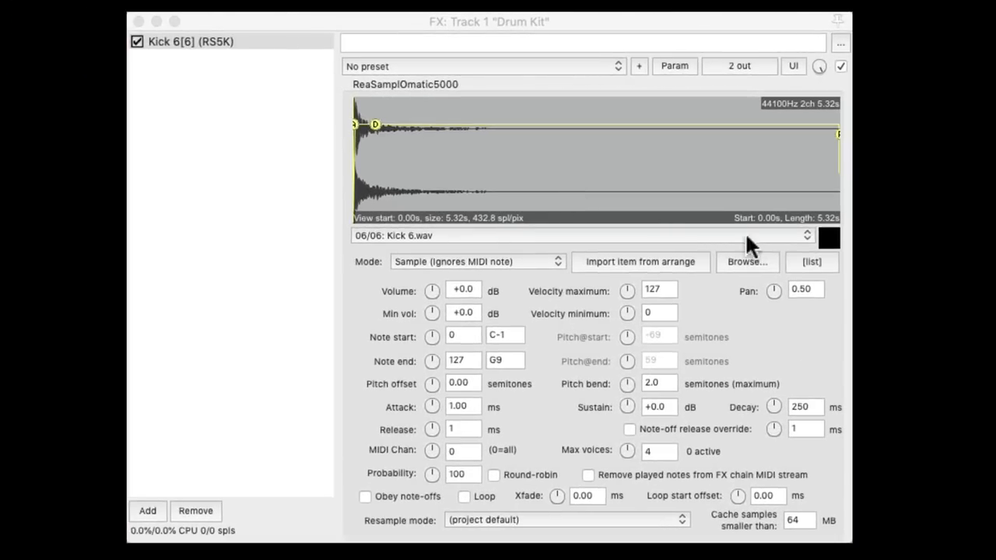
Step: Load Kick 6.wav into the sampler and trigger it from the keyboard to preview
{"action": "left_click", "coordinate": [813, 262]}
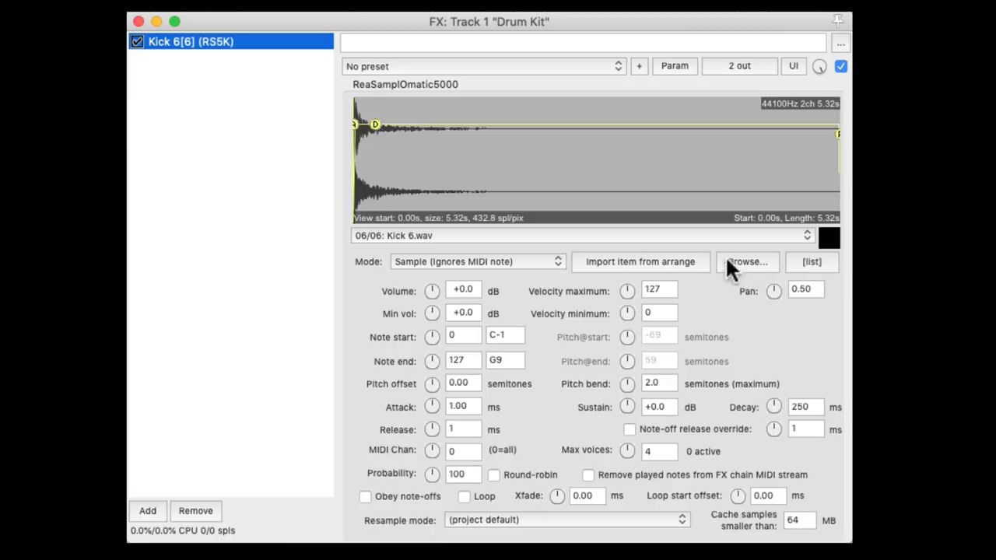
{"action": "mouse_move", "coordinate": [413, 327]}
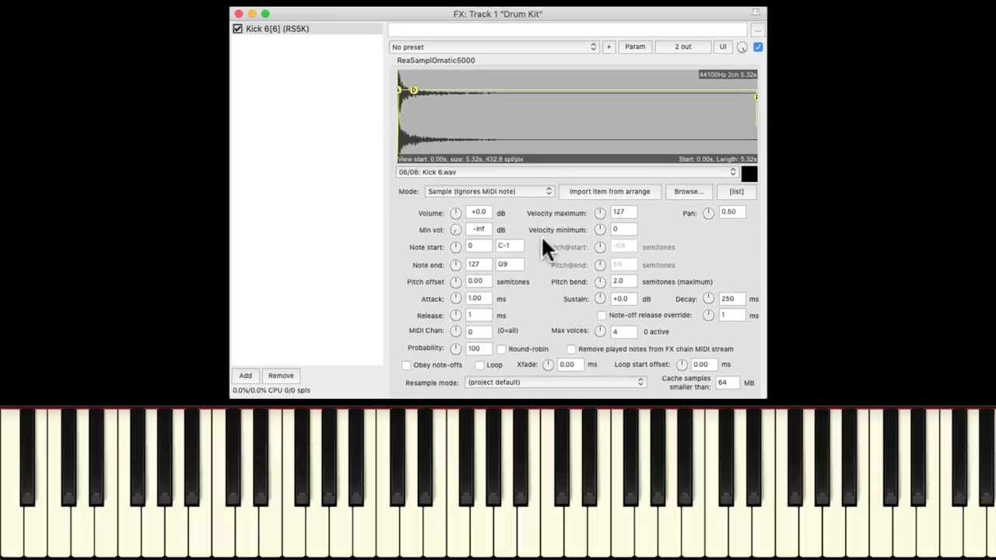
{"action": "left_click", "coordinate": [224, 467]}
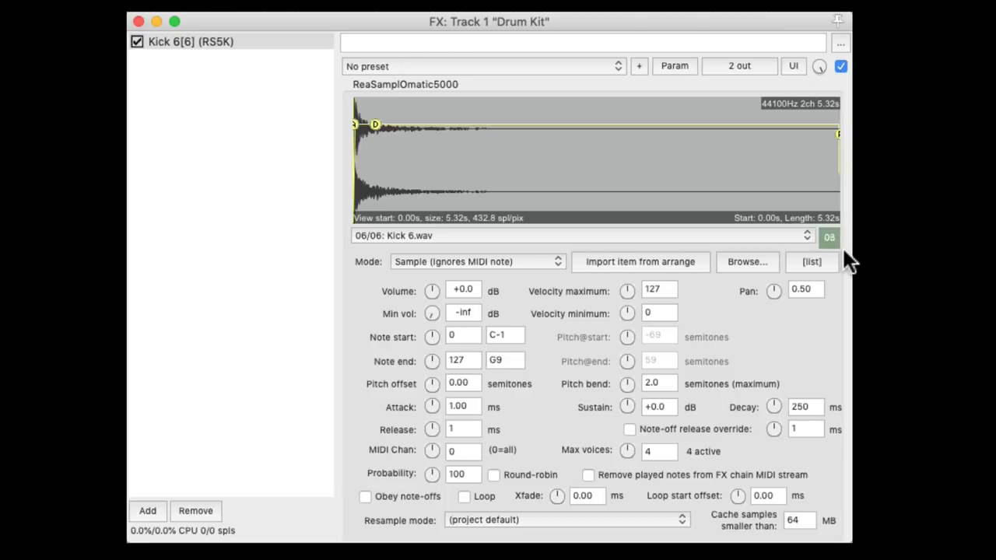
{"action": "left_click", "coordinate": [828, 237]}
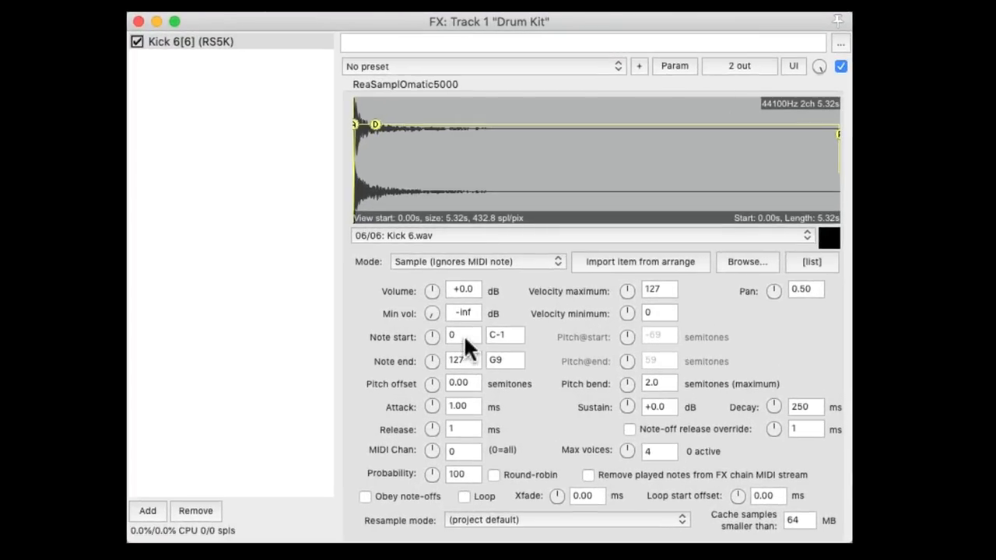
Step: Restrict the kick sampler to note 36 (C2) for both start and end notes
{"action": "left_click", "coordinate": [464, 336]}
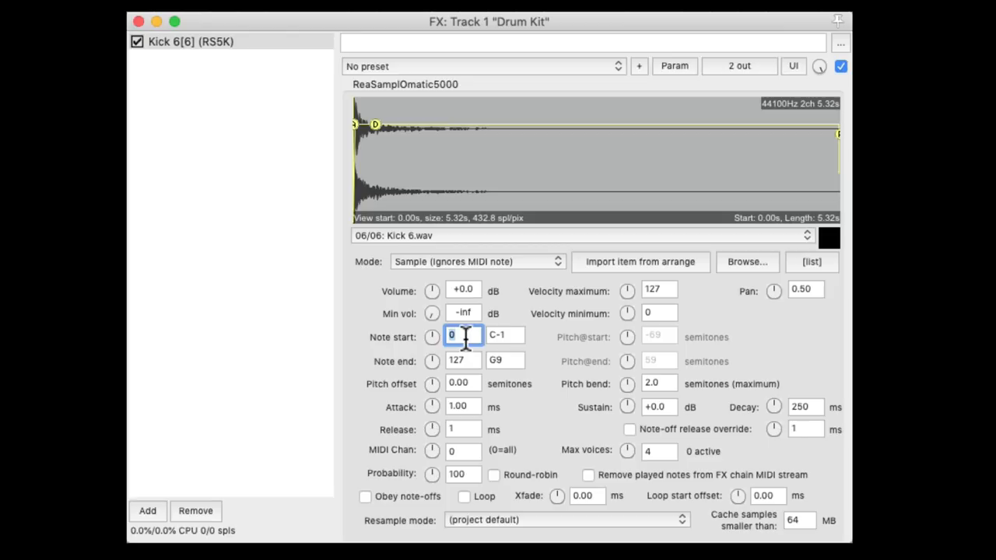
{"action": "type", "text": "36"}
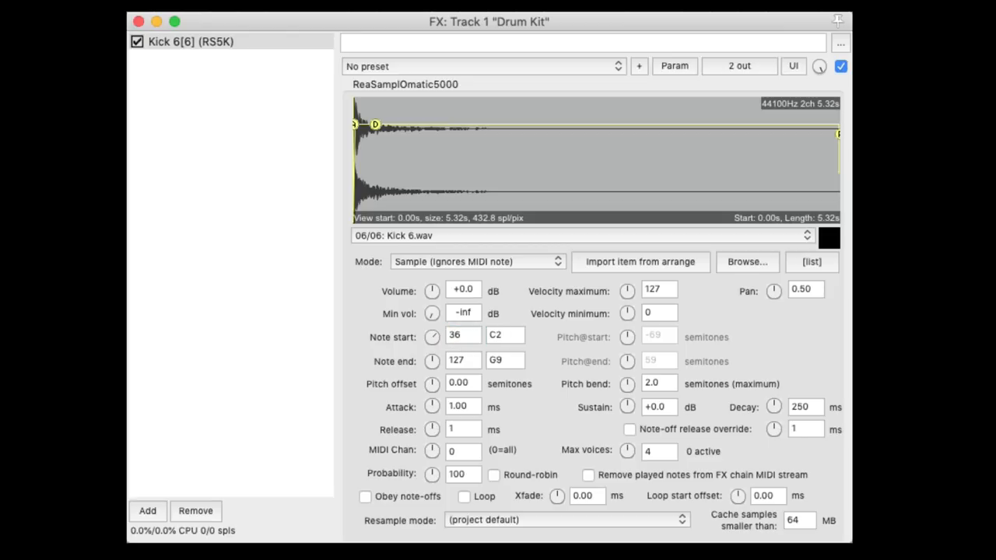
{"action": "left_click", "coordinate": [464, 361]}
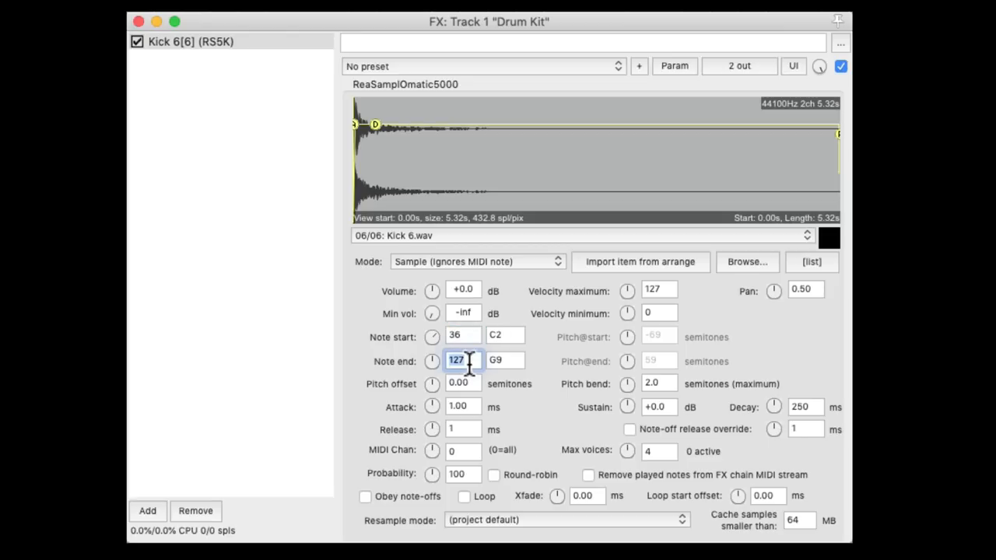
{"action": "type", "text": "36"}
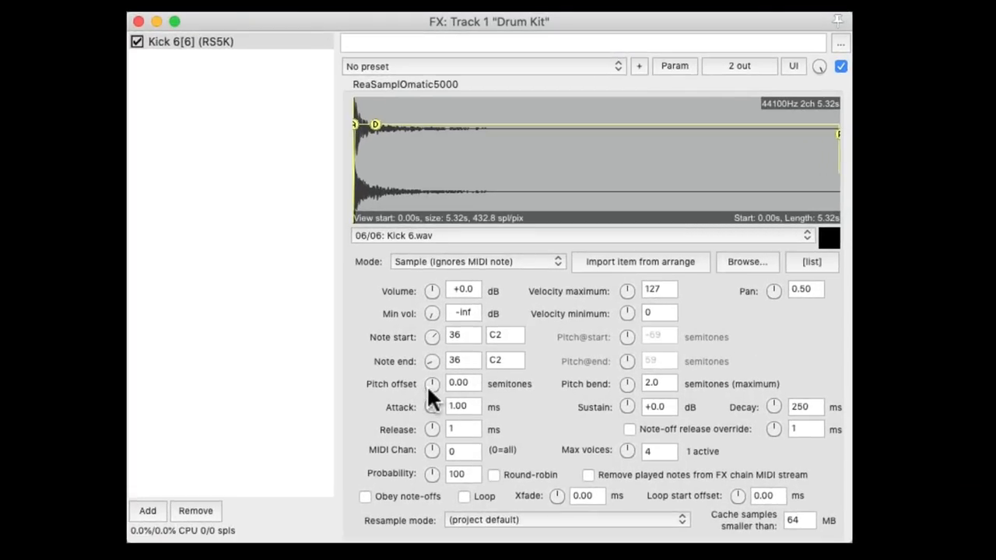
Step: Tune the kick down 5.5 semitones and give it zero sustain with a 284 ms decay
{"action": "left_click_drag", "start_coordinate": [433, 383], "coordinate": [432, 397]}
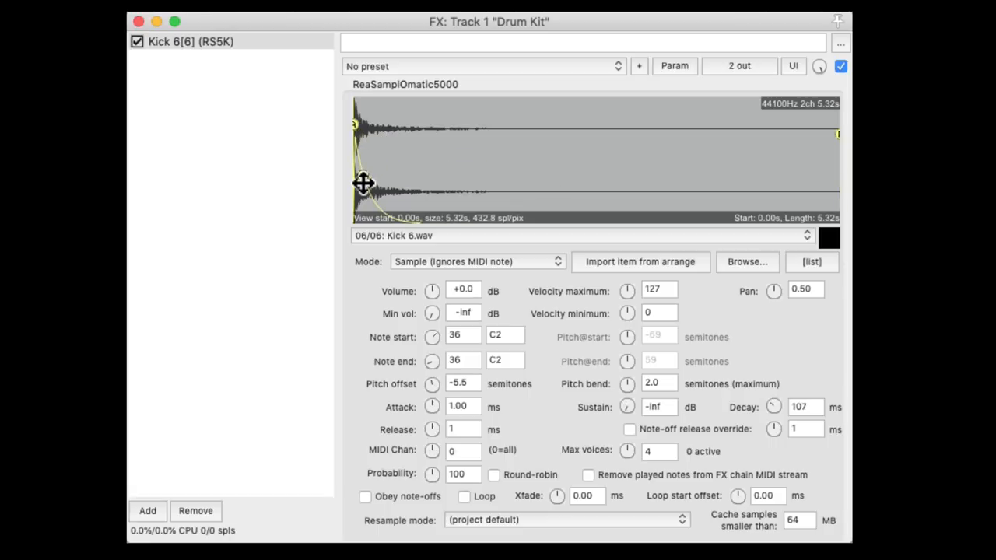
{"action": "left_click_drag", "start_coordinate": [364, 183], "coordinate": [381, 181]}
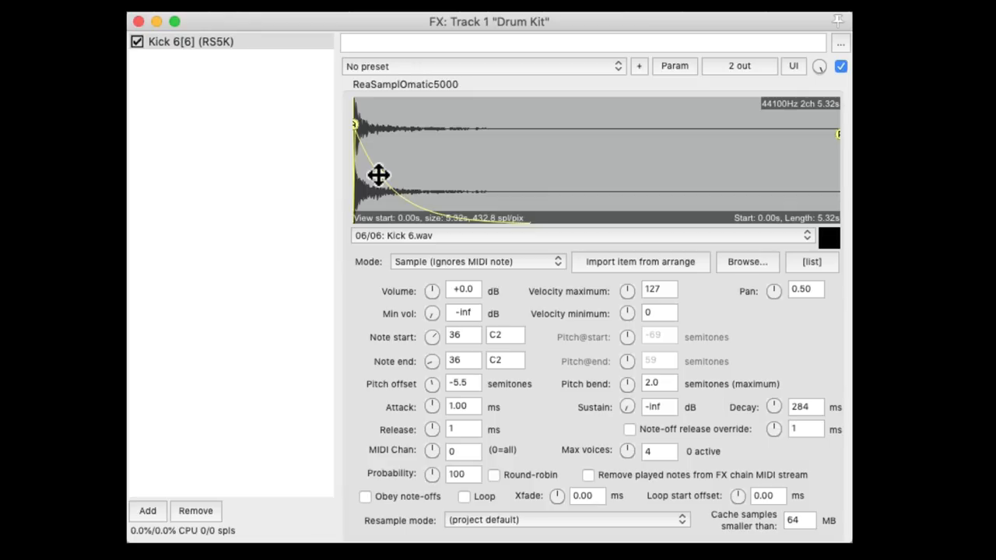
{"action": "left_click", "coordinate": [190, 40]}
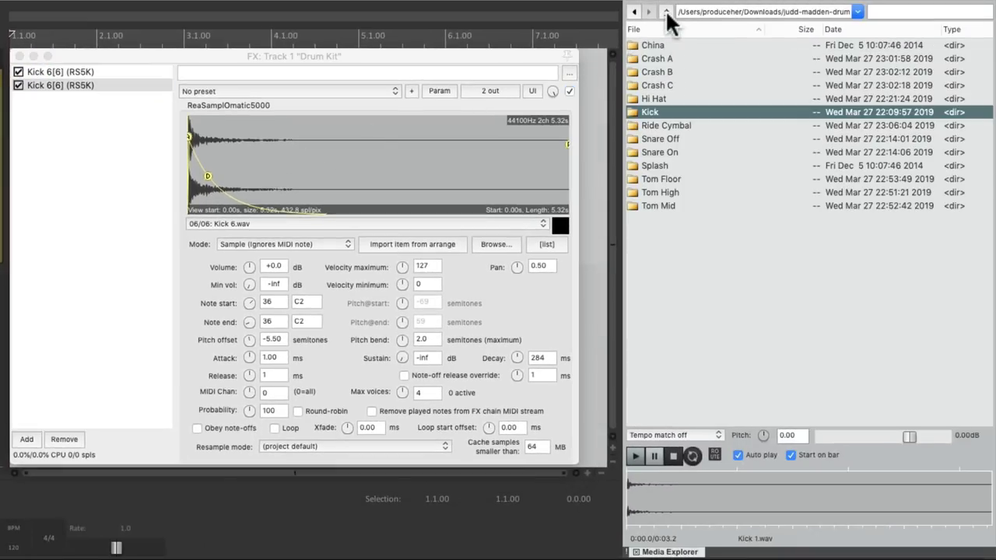
Step: Browse the Snare On folder and preview Snare 3, Snare 5 and other snare samples
{"action": "left_click", "coordinate": [659, 152]}
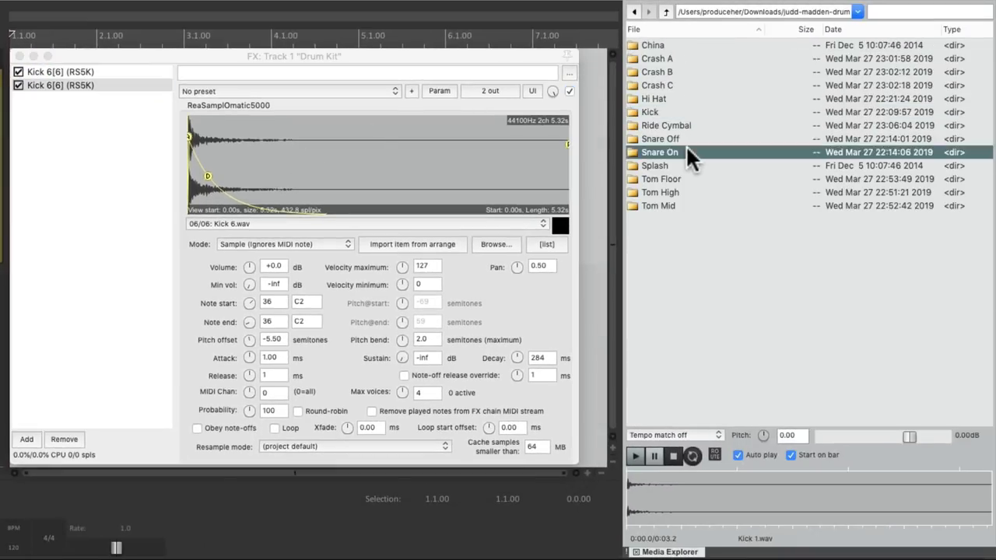
{"action": "double_click", "coordinate": [660, 153]}
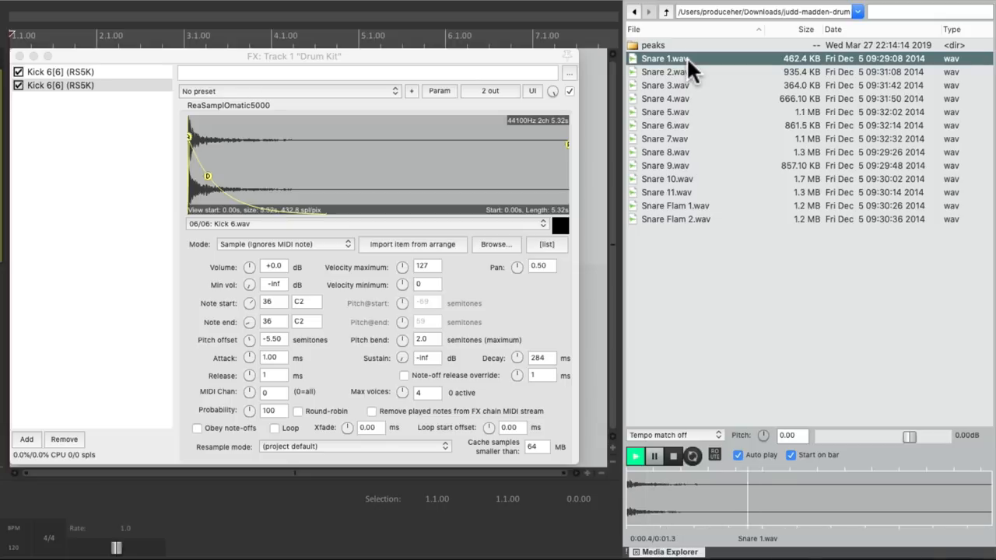
{"action": "left_click", "coordinate": [666, 84]}
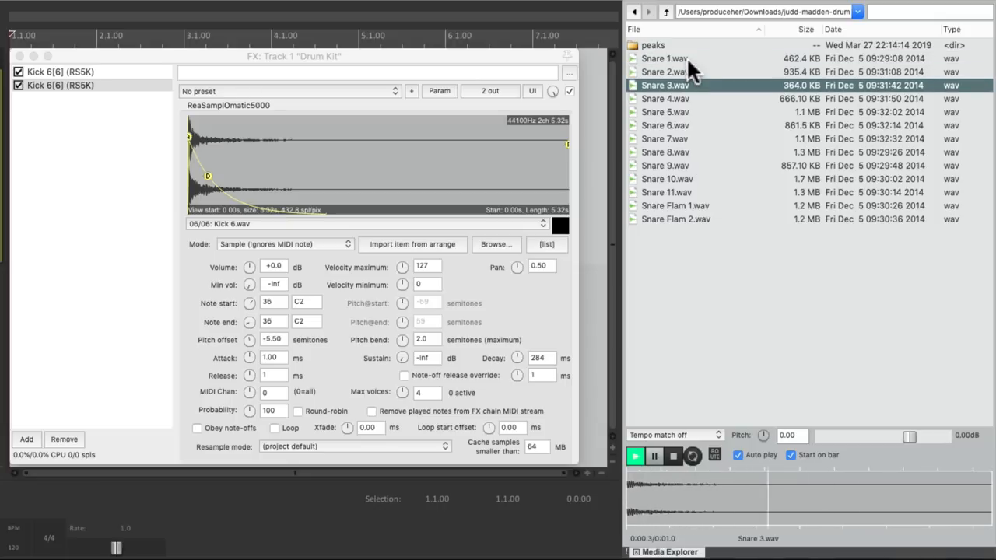
{"action": "left_click", "coordinate": [666, 112]}
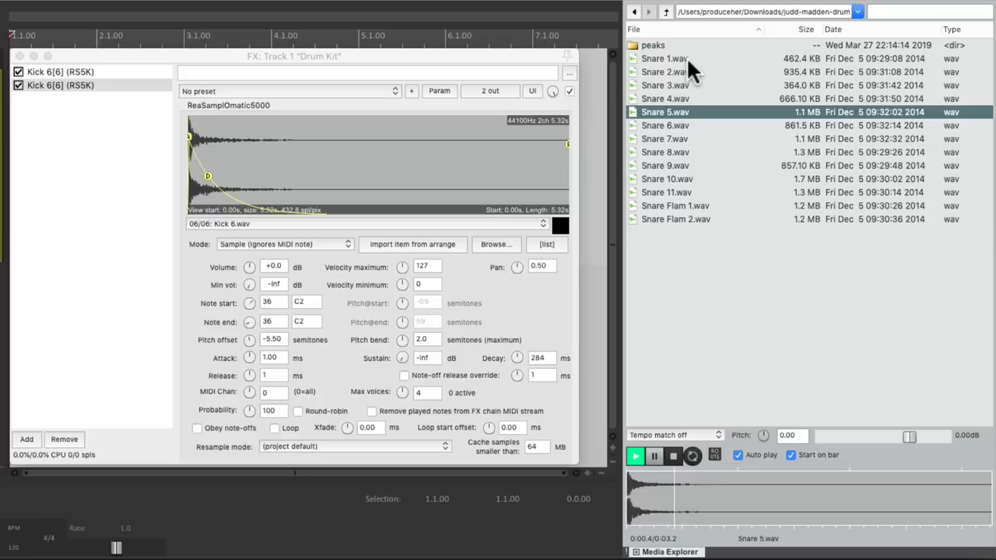
{"action": "left_click", "coordinate": [664, 138]}
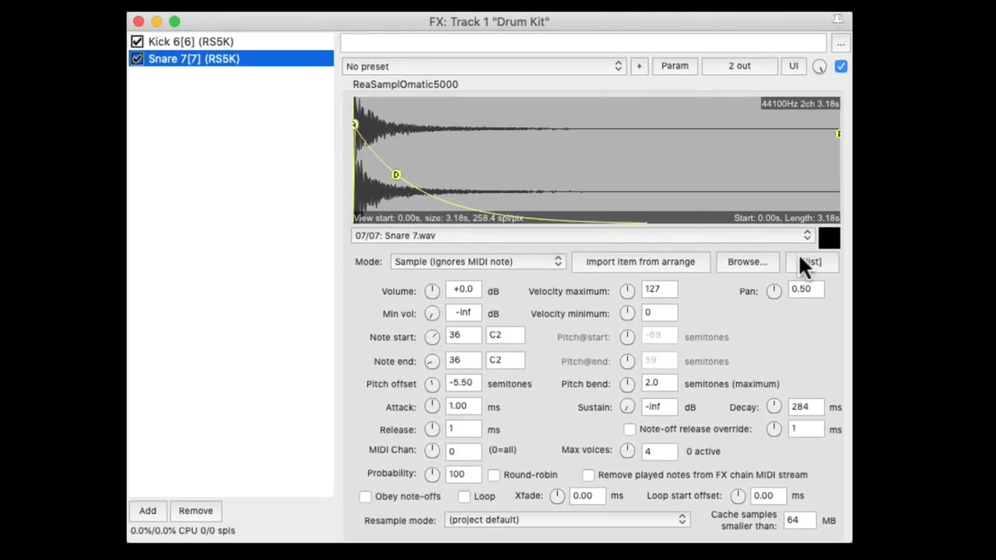
Step: Load Snare 1–7 into the second sampler's list and set its start note to 38
{"action": "left_click", "coordinate": [811, 261]}
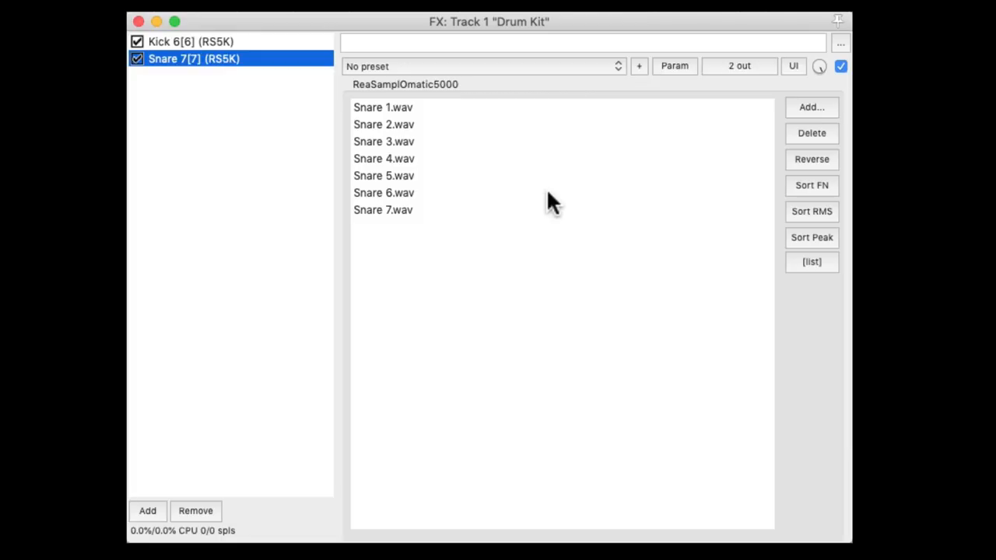
{"action": "mouse_move", "coordinate": [728, 257]}
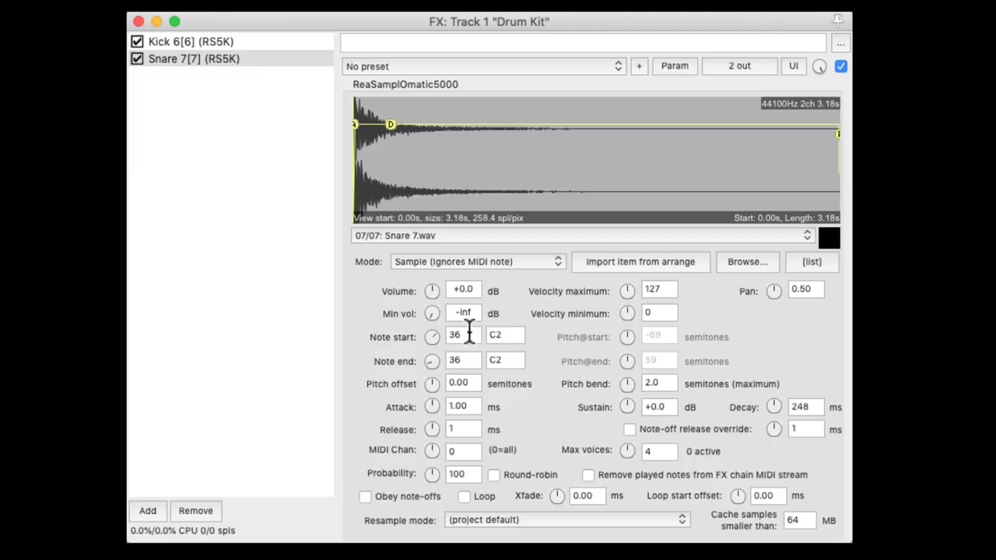
{"action": "type", "text": "38"}
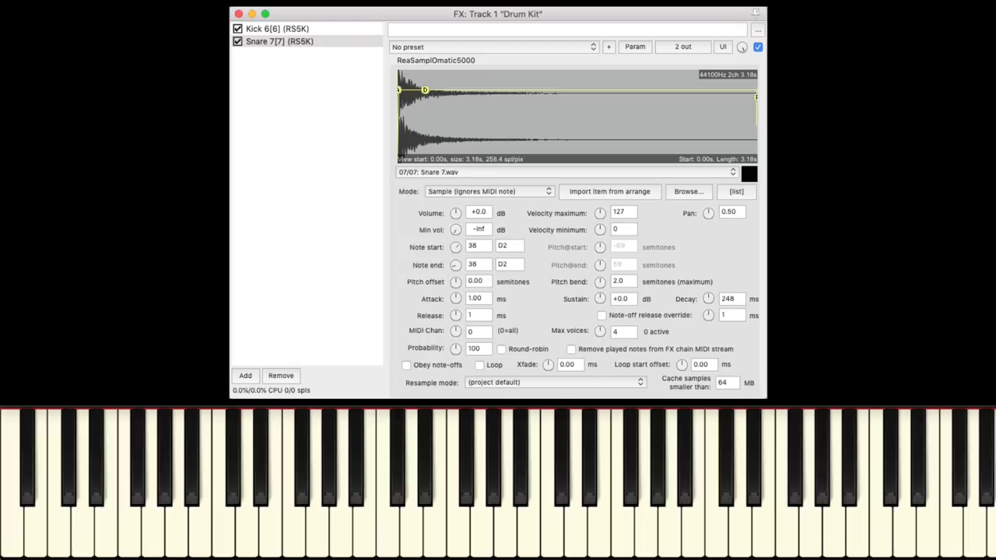
Step: Play D2 on the virtual keyboard to test the snare sampler
{"action": "left_click", "coordinate": [246, 498]}
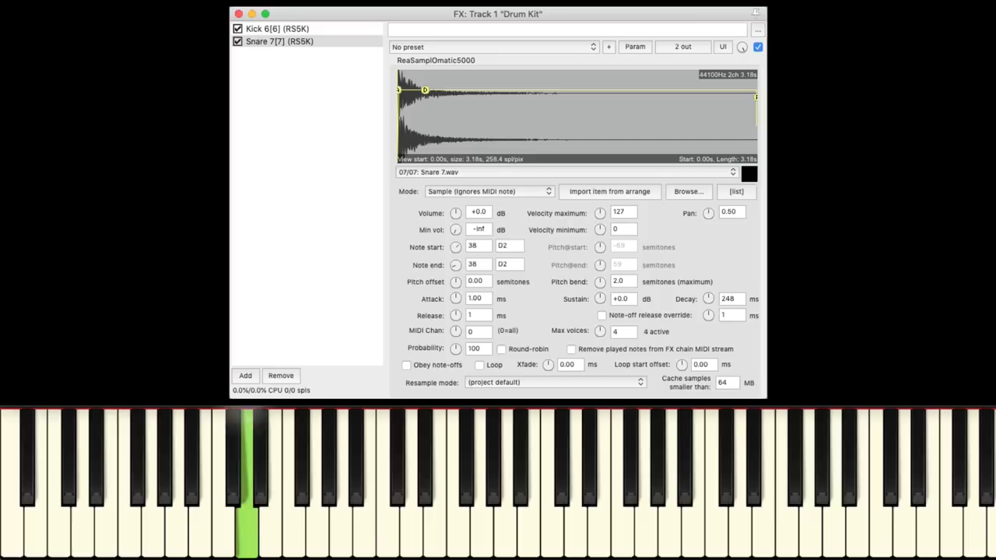
{"action": "left_click", "coordinate": [246, 467]}
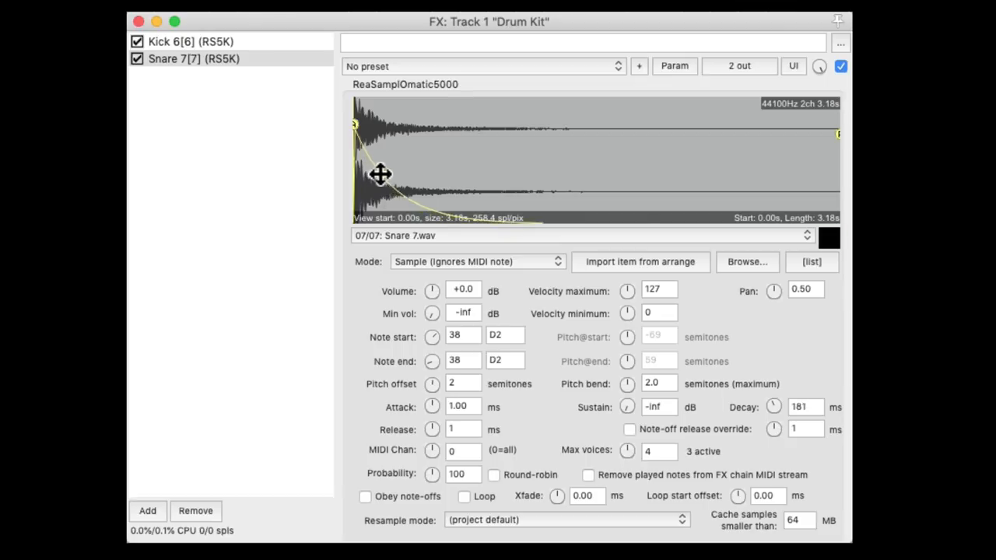
Step: Stretch the snare's envelope to a 679 ms decay with sustain at -33.7 dB
{"action": "left_click_drag", "start_coordinate": [381, 175], "coordinate": [408, 179]}
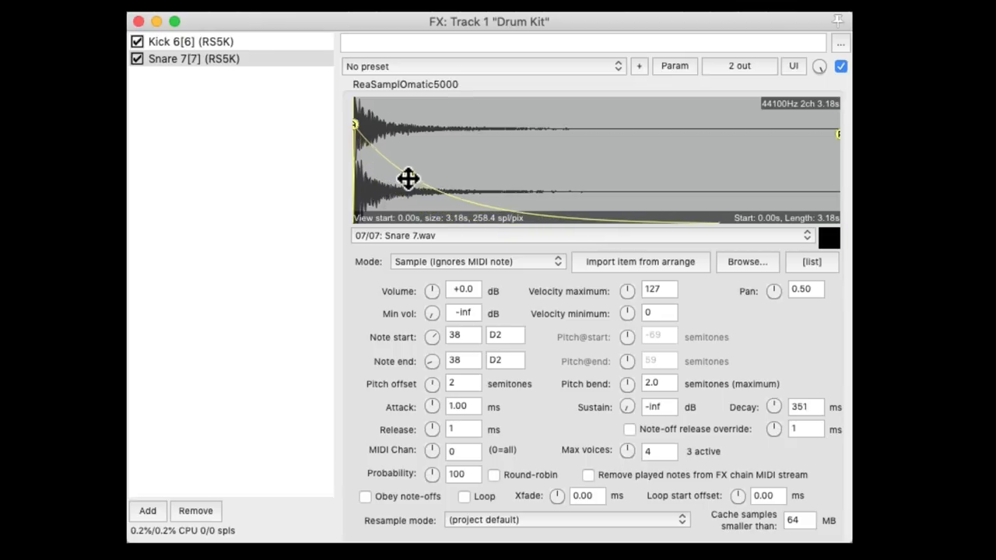
{"action": "left_click_drag", "start_coordinate": [408, 179], "coordinate": [432, 185]}
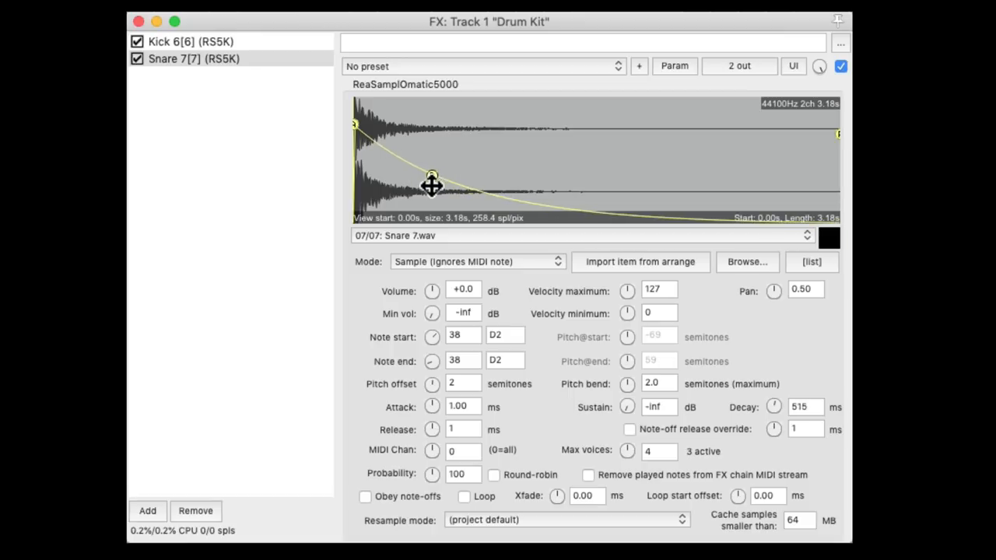
{"action": "left_click_drag", "start_coordinate": [433, 174], "coordinate": [451, 172]}
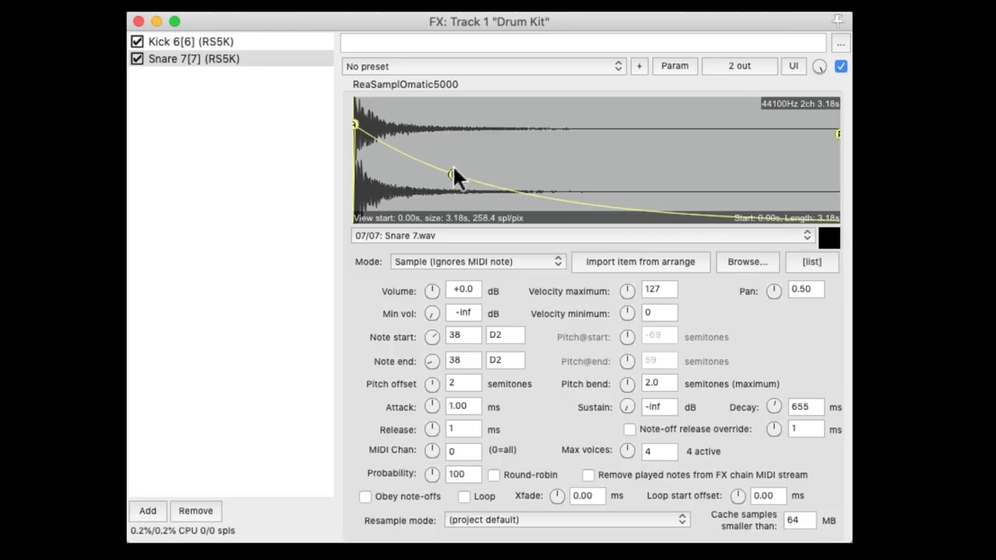
{"action": "left_click_drag", "start_coordinate": [449, 174], "coordinate": [457, 165]}
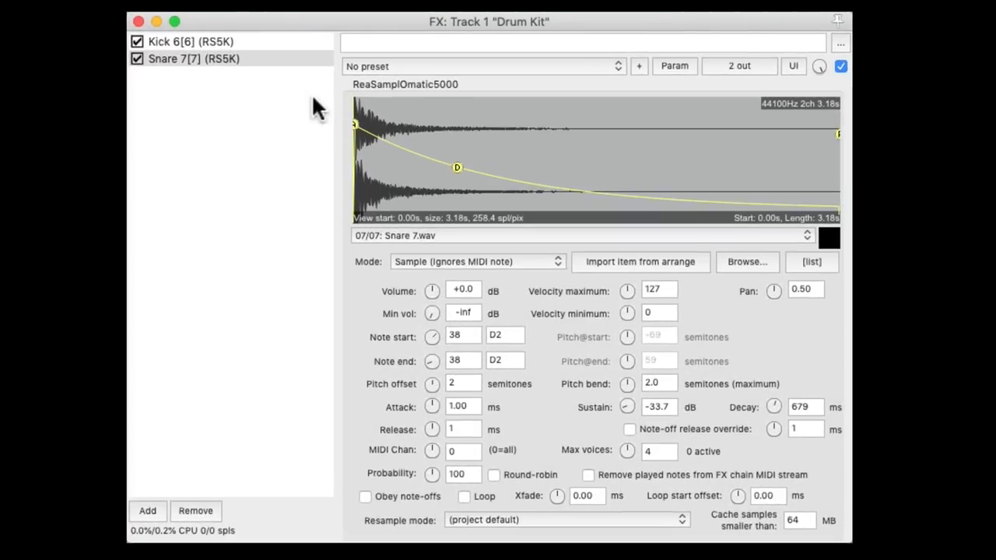
Step: Duplicate the snare sampler, set its note to 40 (E2), then duplicate it again
{"action": "left_click", "coordinate": [146, 511]}
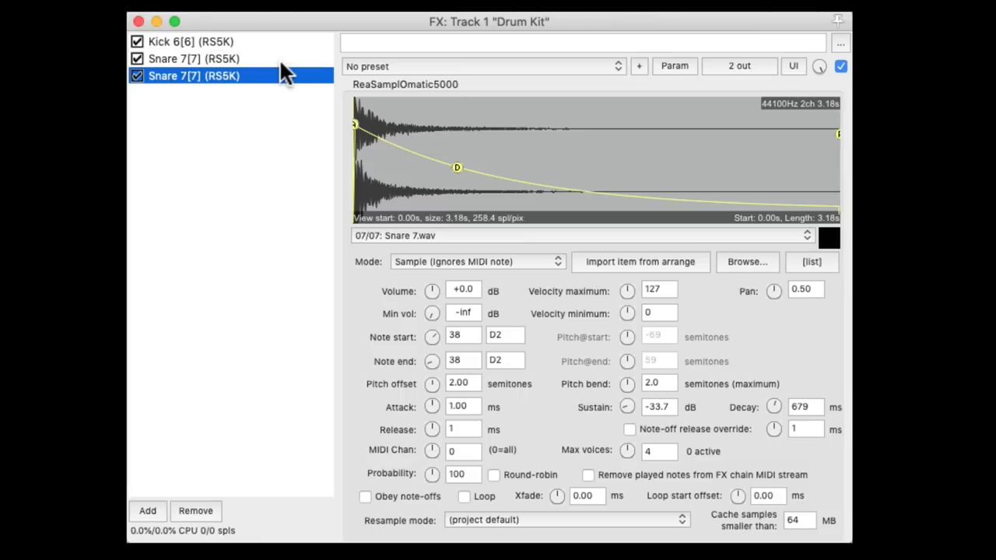
{"action": "left_click", "coordinate": [458, 335]}
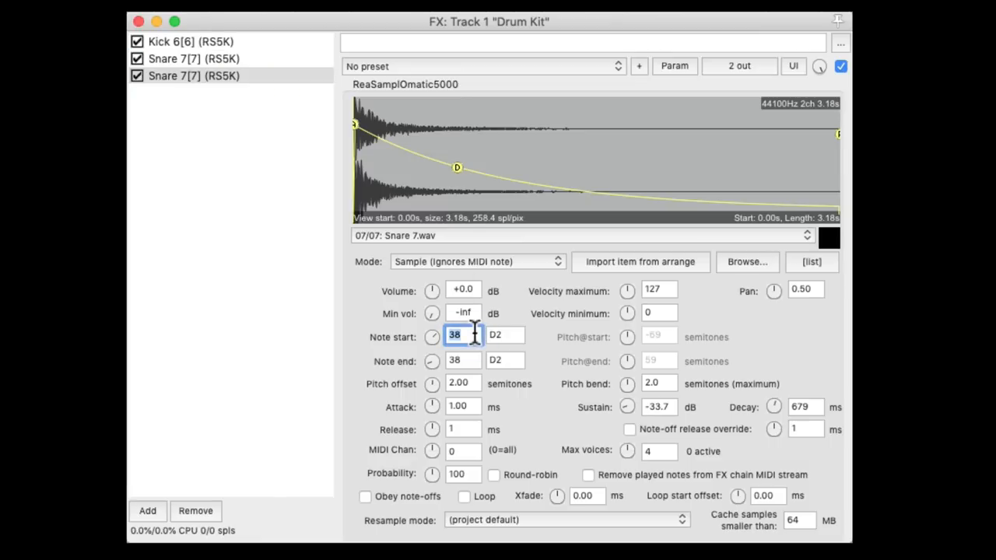
{"action": "type", "text": "40"}
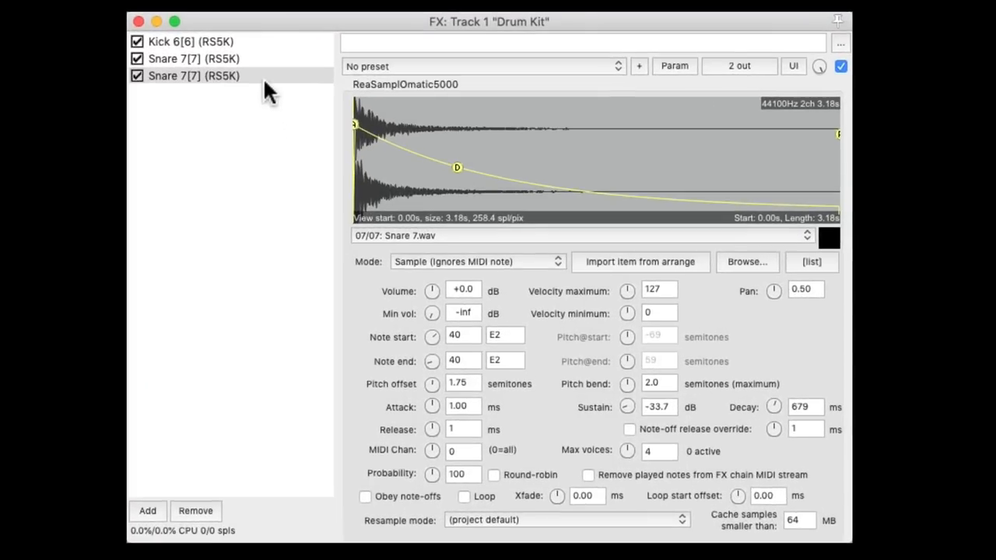
{"action": "left_click", "coordinate": [193, 75]}
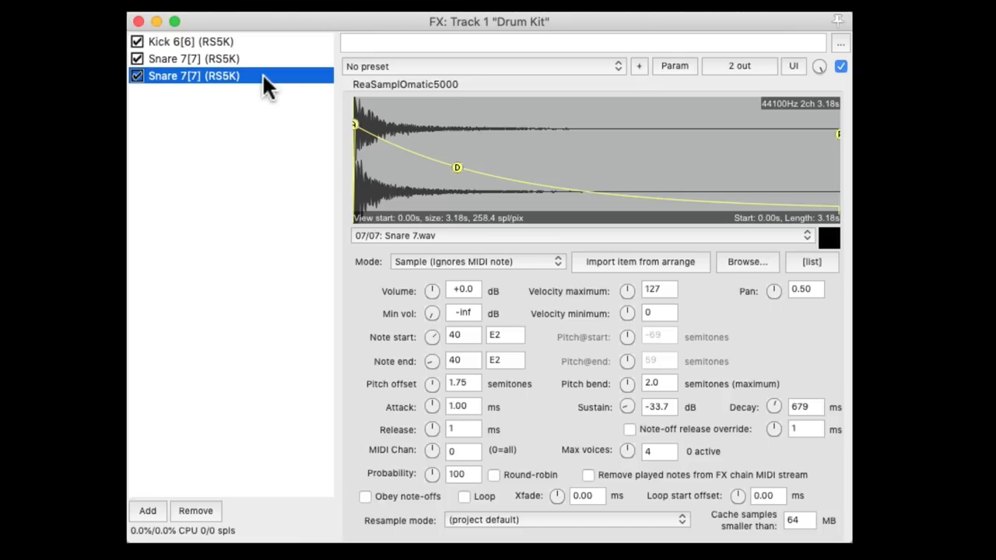
{"action": "left_click", "coordinate": [147, 511]}
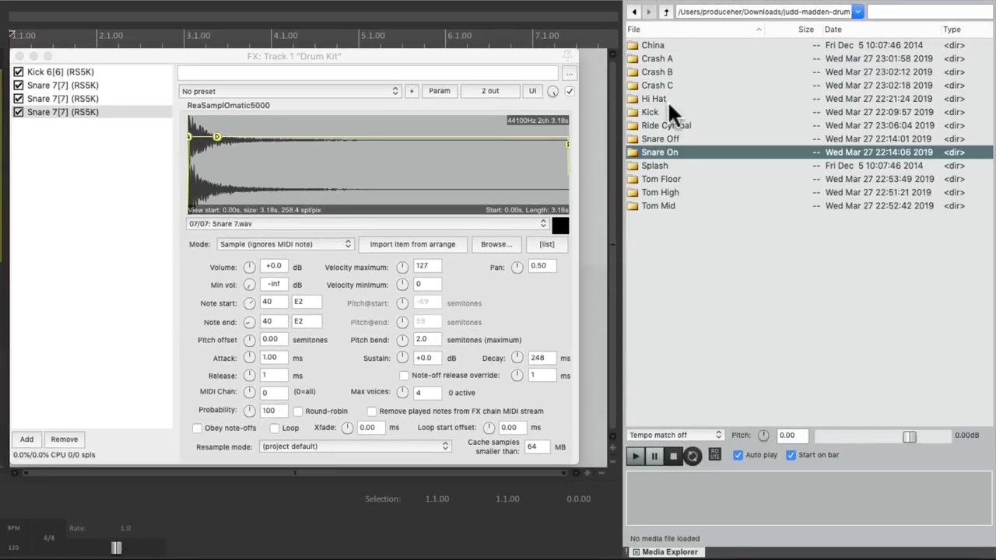
Step: Audition Hi Hat 4, 6 and 7 in the Hi Hat folder, then pick Hi Hat 5.wav
{"action": "double_click", "coordinate": [654, 98]}
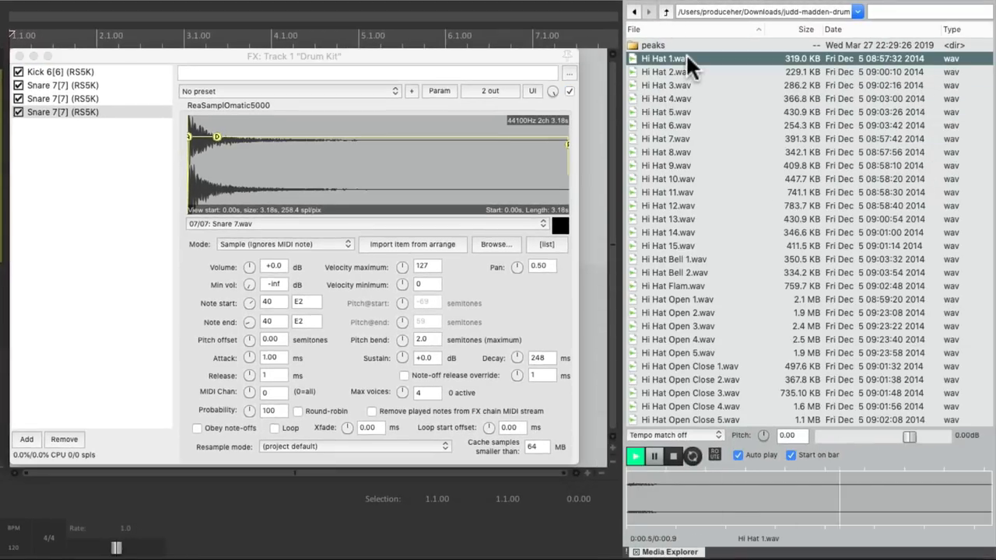
{"action": "left_click", "coordinate": [666, 98]}
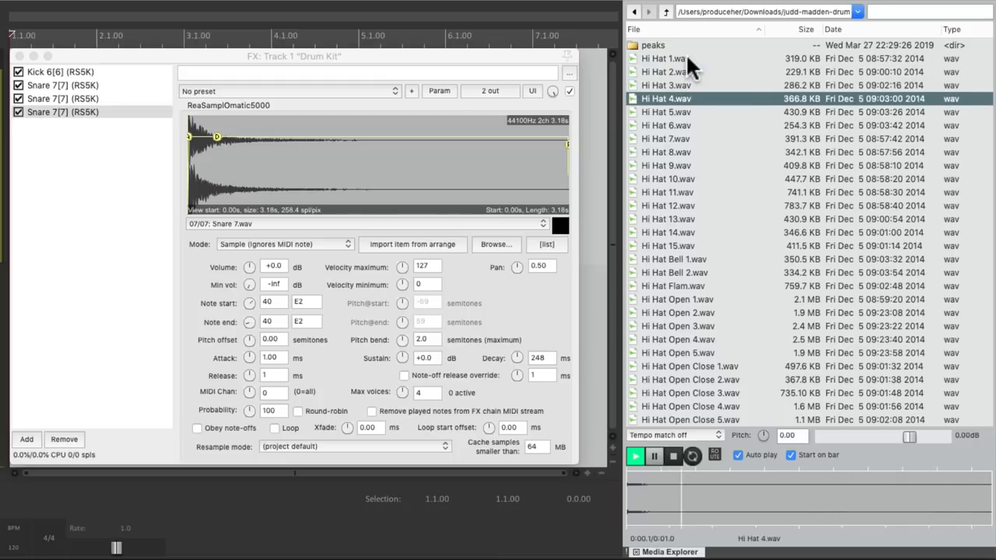
{"action": "left_click", "coordinate": [666, 124]}
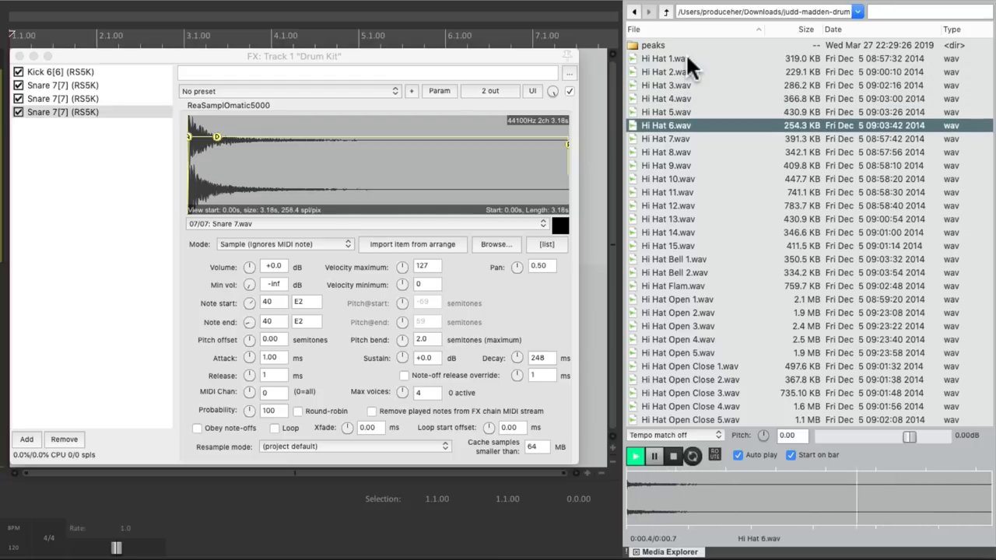
{"action": "left_click", "coordinate": [666, 139]}
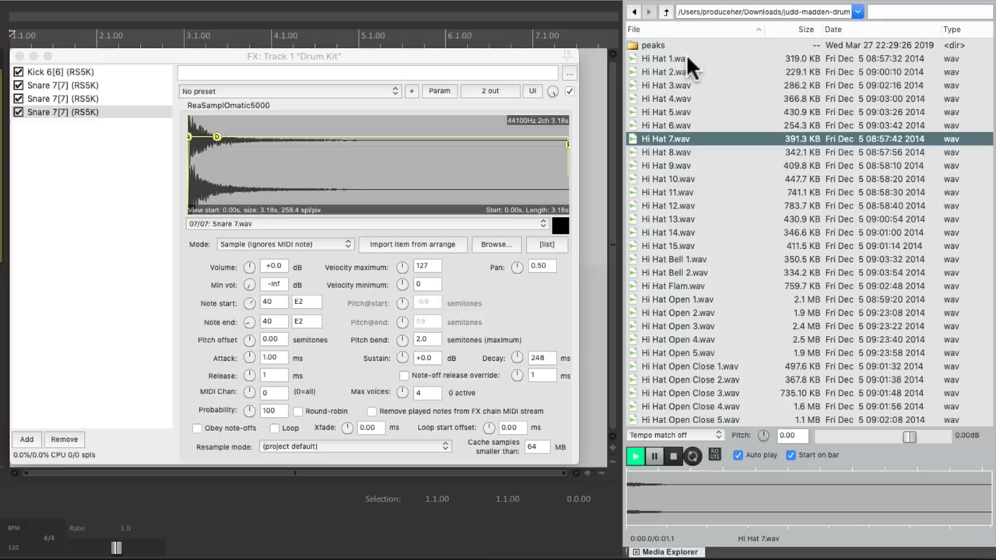
{"action": "left_click", "coordinate": [635, 458]}
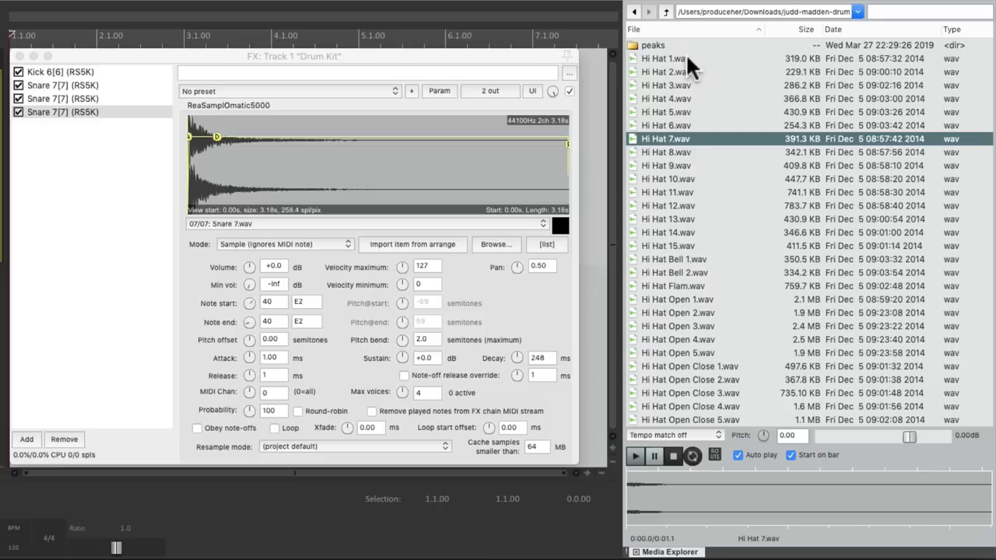
{"action": "mouse_move", "coordinate": [700, 125]}
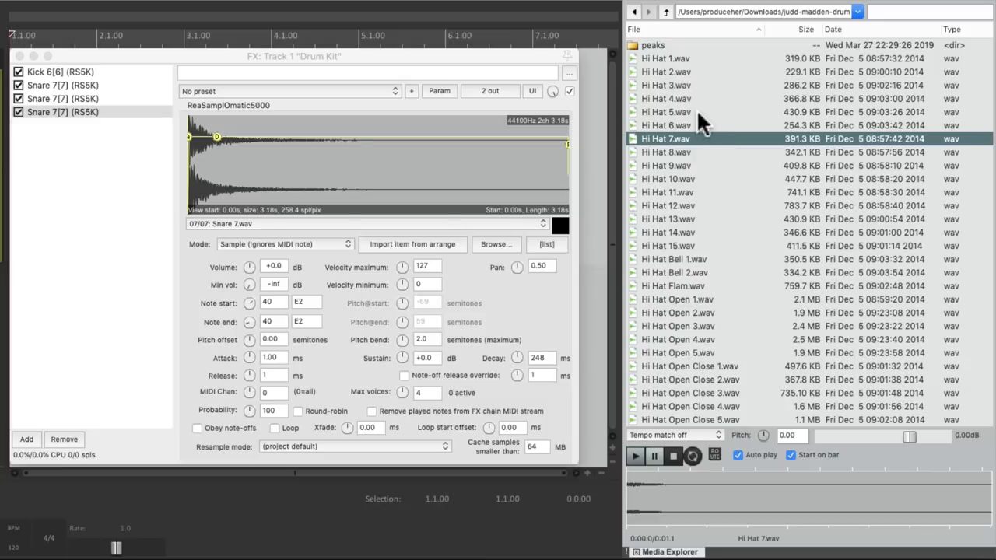
{"action": "left_click", "coordinate": [666, 112]}
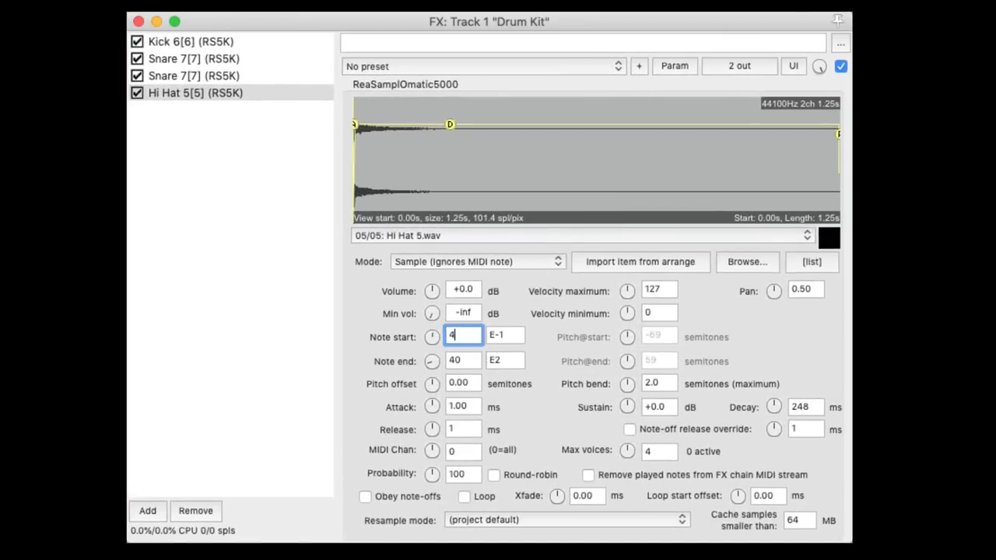
Step: Set the Hi Hat 5 sampler to note 42 and stretch its decay to about 424 ms
{"action": "type", "text": "42"}
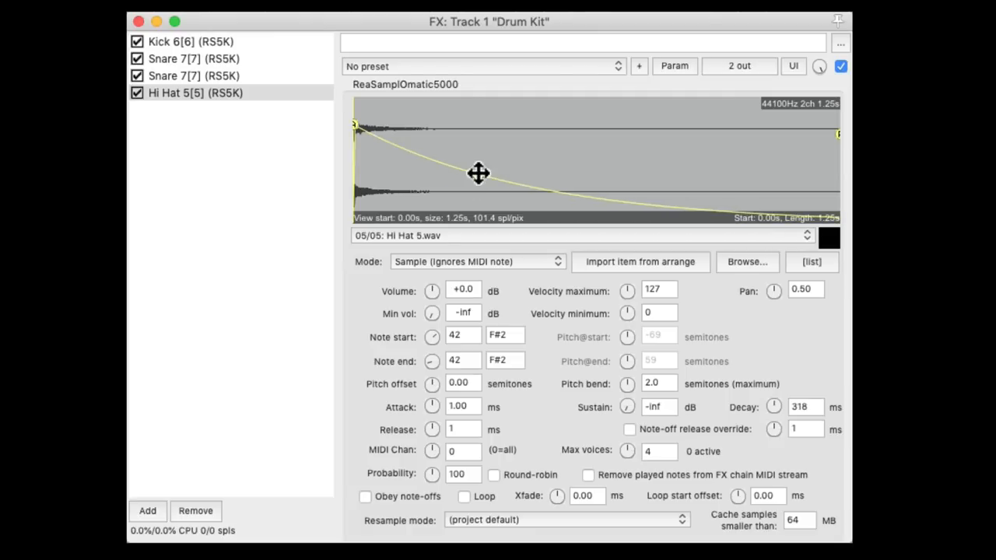
{"action": "left_click_drag", "start_coordinate": [479, 174], "coordinate": [504, 177]}
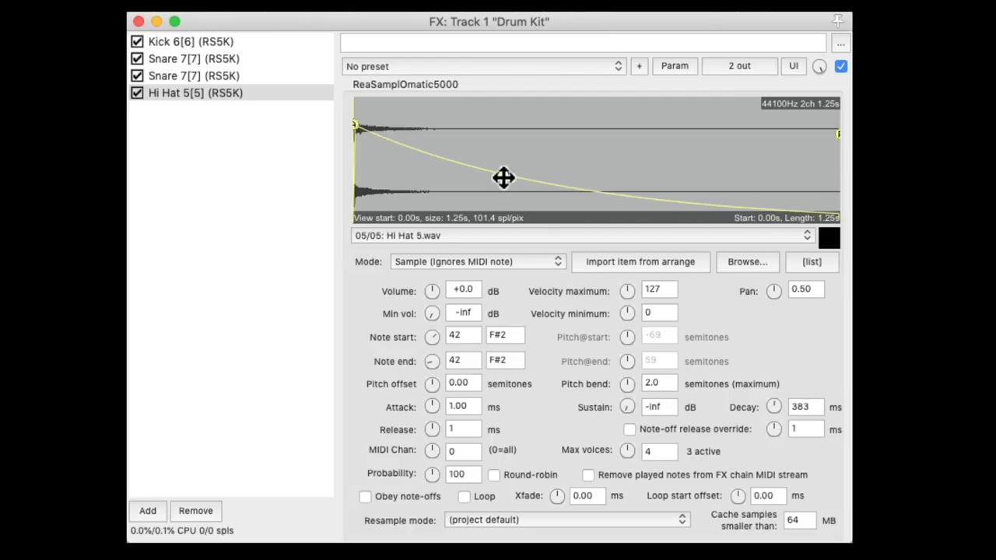
{"action": "left_click_drag", "start_coordinate": [505, 177], "coordinate": [520, 180]}
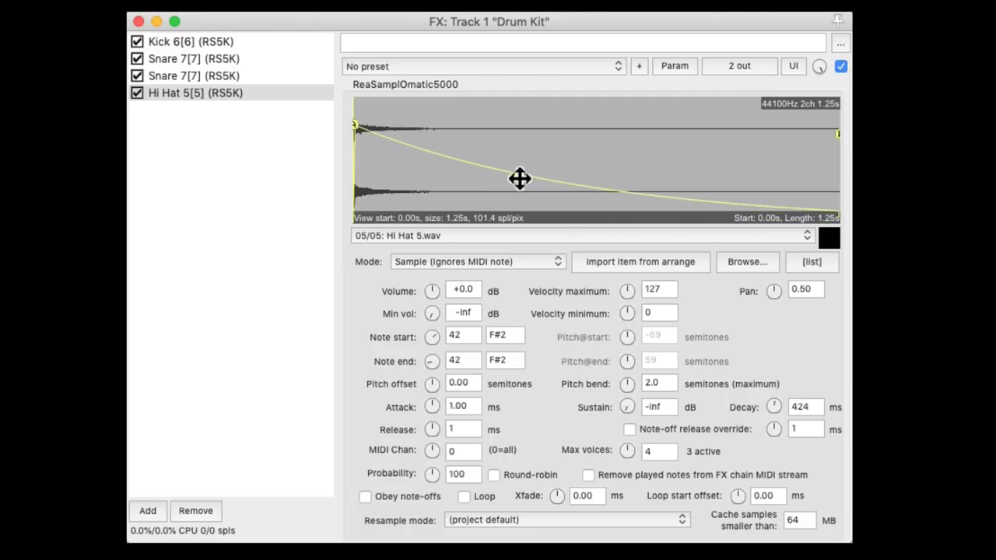
{"action": "left_click_drag", "start_coordinate": [519, 179], "coordinate": [519, 174]}
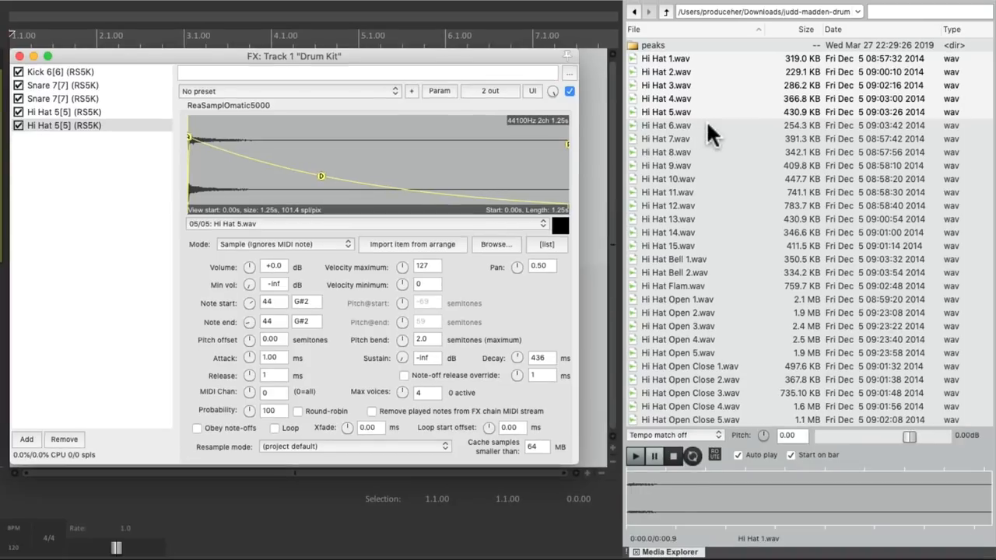
Step: Load Hi Hat 9.wav into the second hi-hat sampler on note 44 and reshape its decay to about 246 ms
{"action": "left_click", "coordinate": [666, 125]}
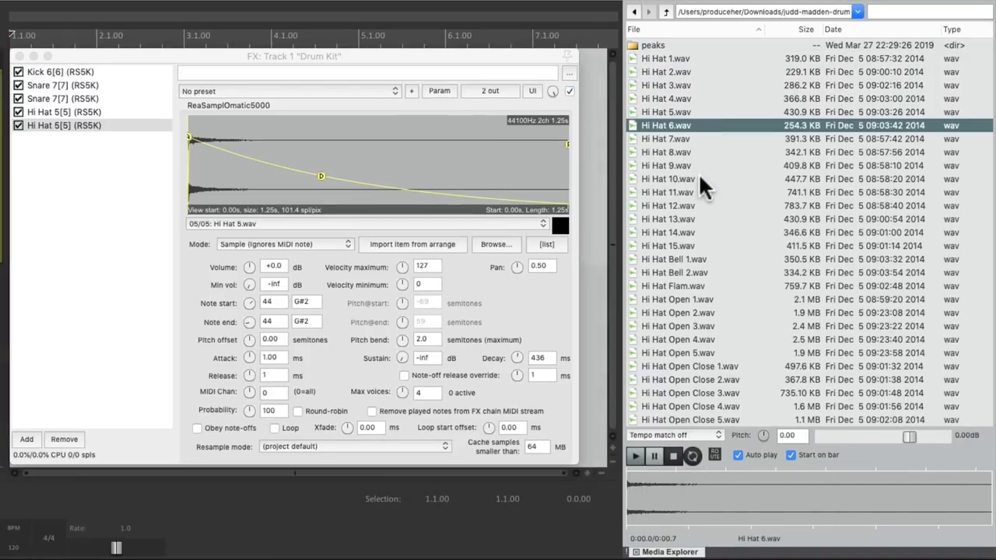
{"action": "left_click", "coordinate": [668, 179]}
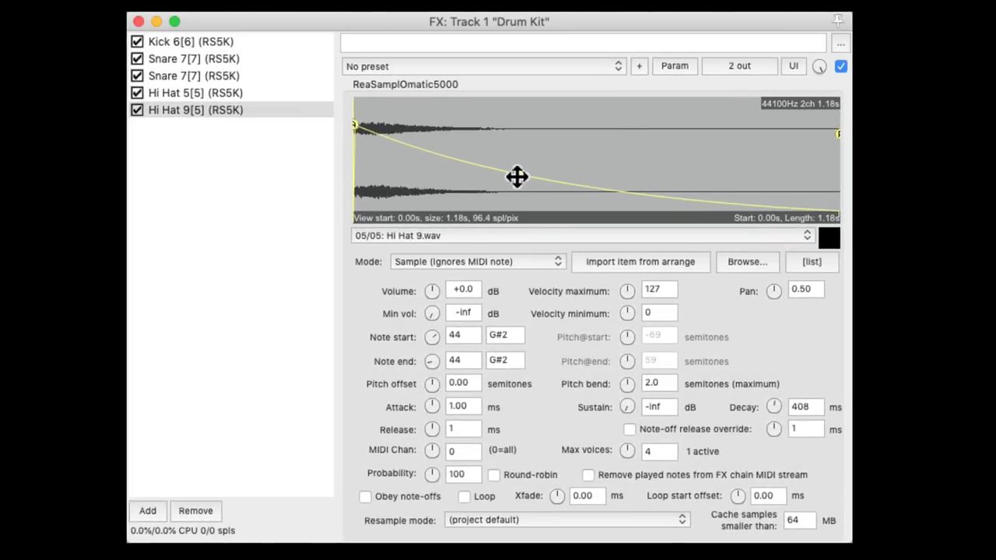
{"action": "left_click_drag", "start_coordinate": [516, 177], "coordinate": [498, 187]}
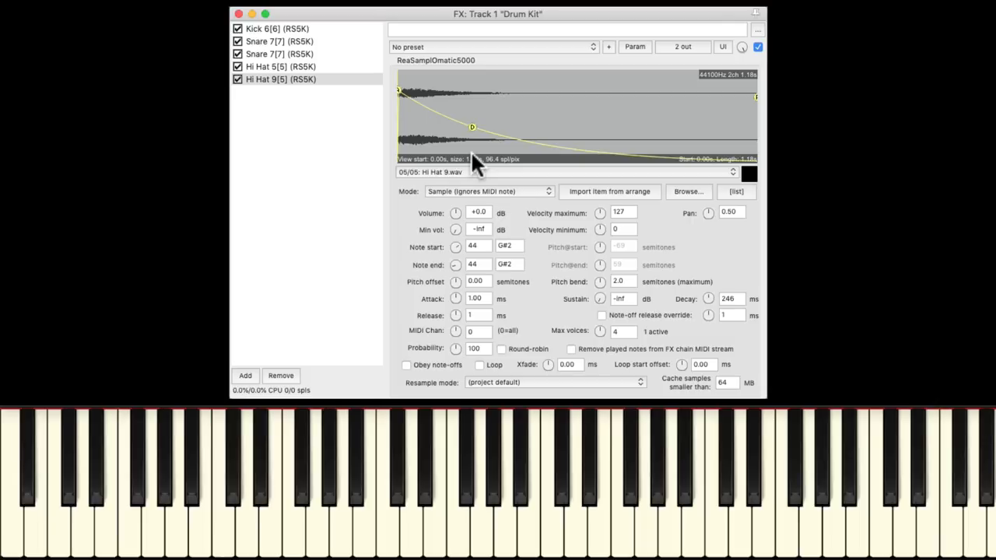
{"action": "left_click", "coordinate": [271, 482]}
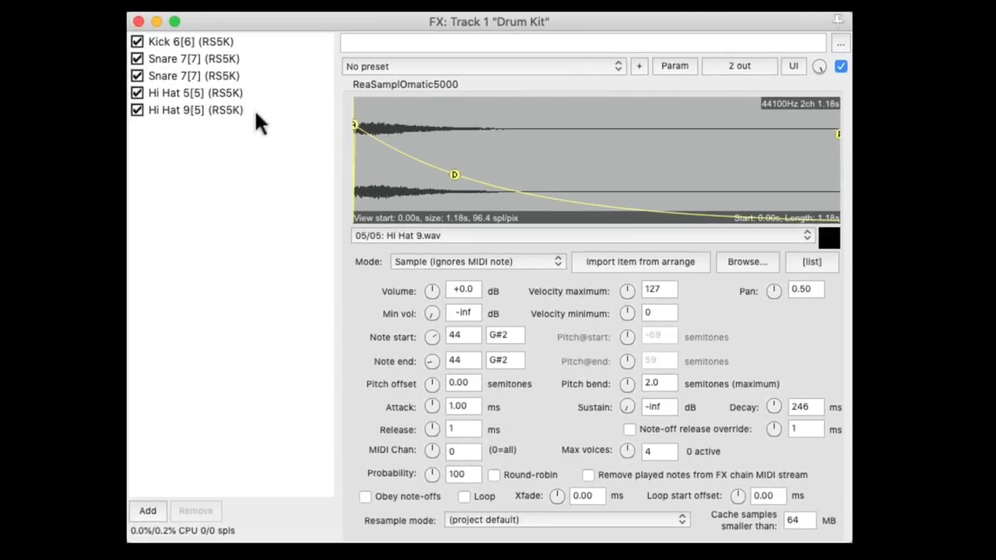
Step: Add Hi Hat Open 2.wav as a third hi-hat sampler on note 46
{"action": "left_click", "coordinate": [195, 109]}
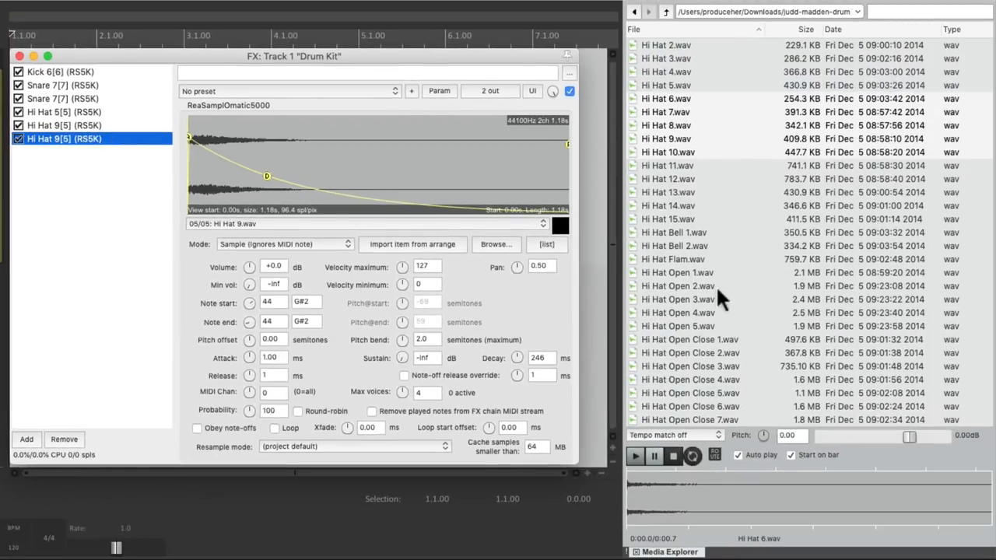
{"action": "left_click", "coordinate": [677, 286]}
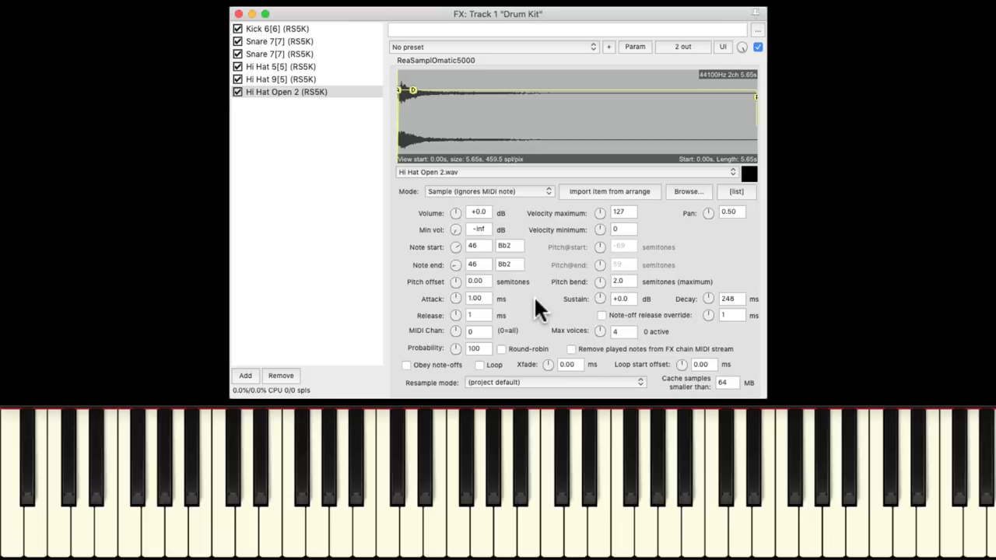
{"action": "left_click", "coordinate": [302, 467]}
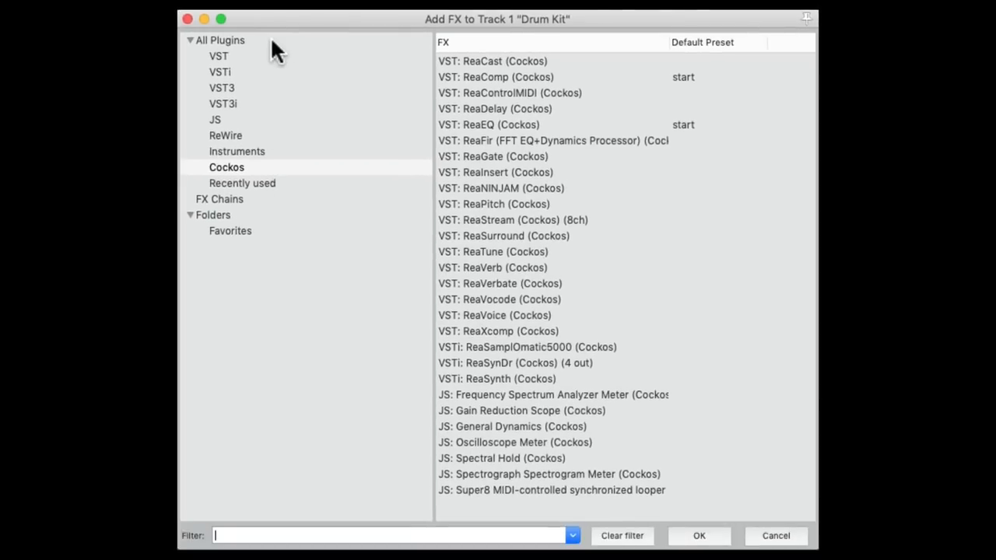
Step: Filter the effects list for 'choke' and add JS: MIDI Choke to the Drum Kit chain
{"action": "type", "text": "choke"}
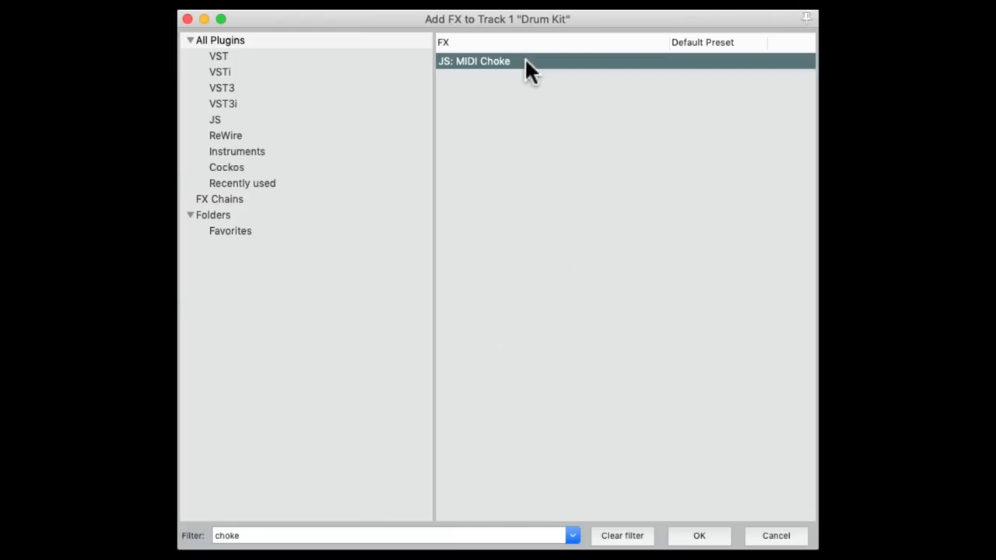
{"action": "double_click", "coordinate": [473, 60]}
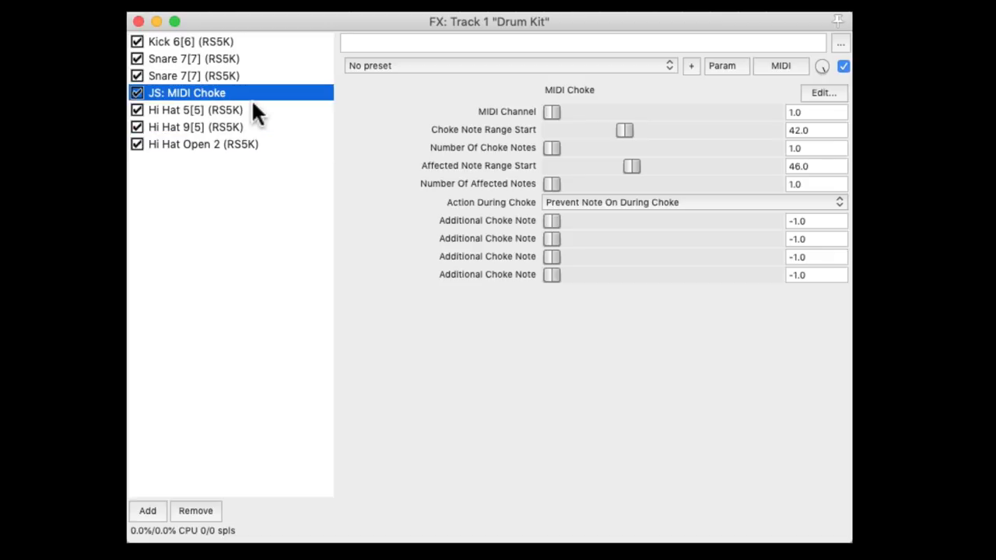
{"action": "mouse_move", "coordinate": [610, 132]}
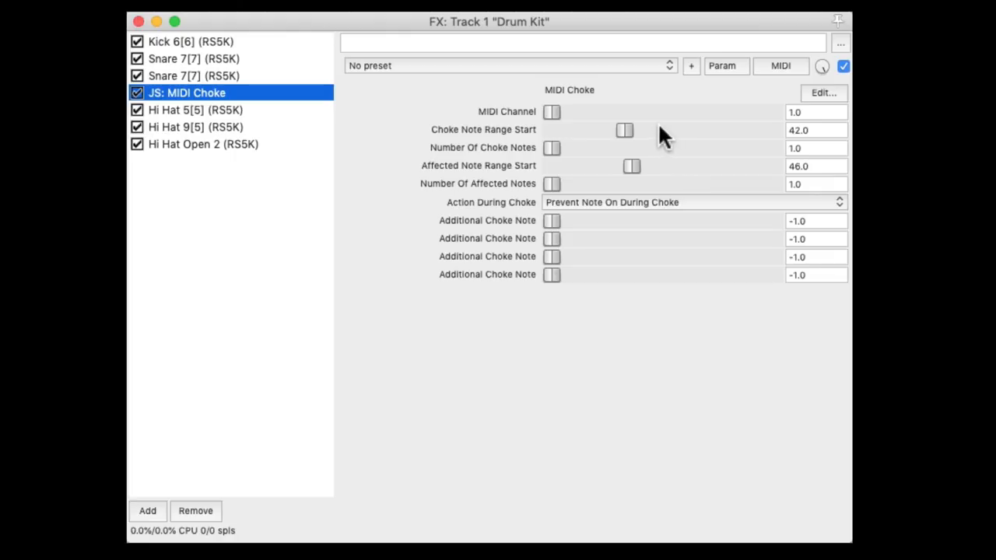
{"action": "mouse_move", "coordinate": [576, 153]}
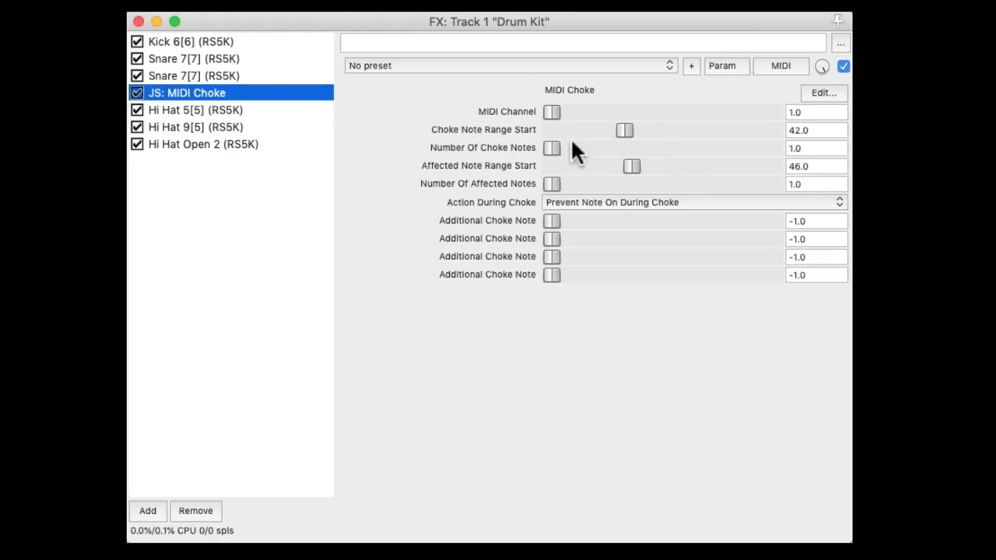
Step: Make the Hi Hat Open 2 sampler obey note-offs so MIDI Choke can cut it, then return to MIDI Choke
{"action": "left_click", "coordinate": [202, 143]}
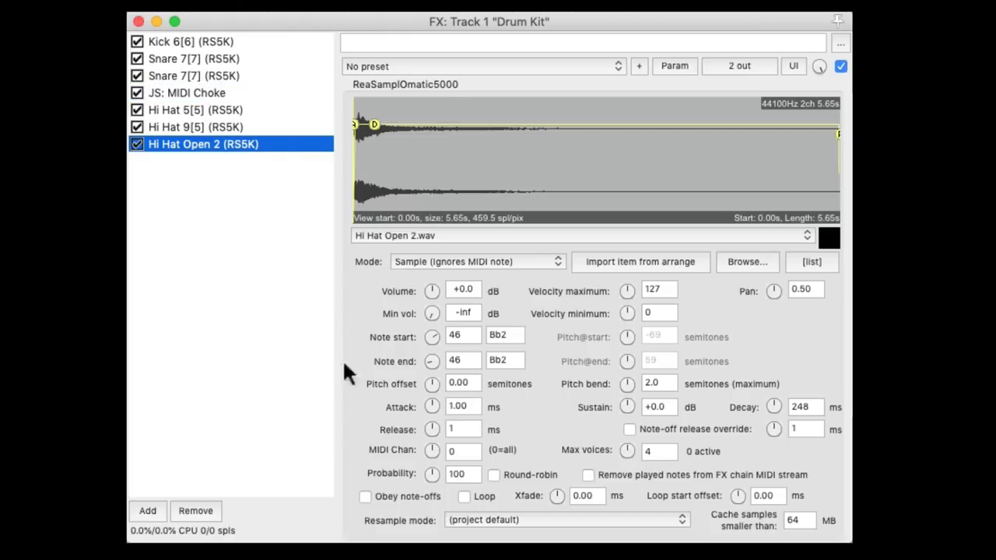
{"action": "left_click", "coordinate": [364, 496]}
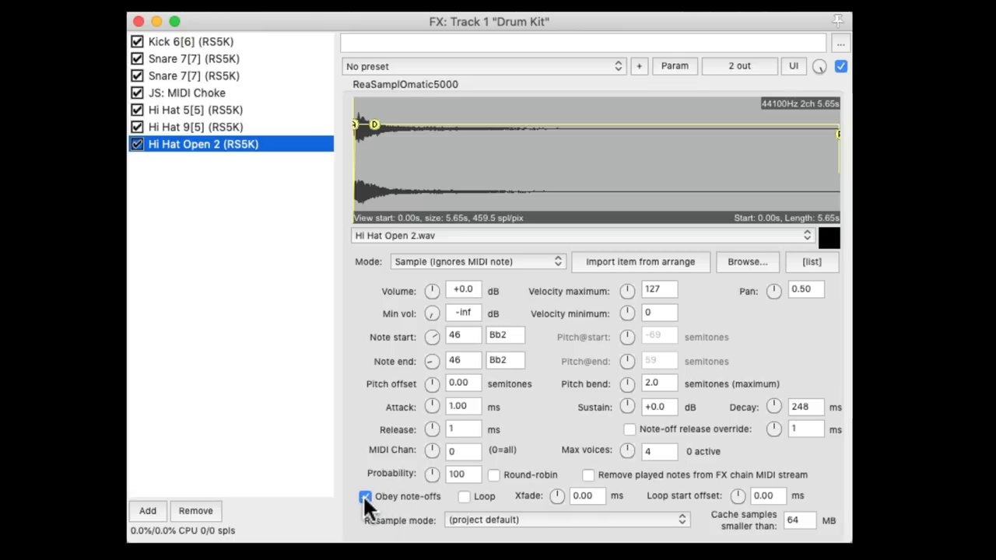
{"action": "left_click", "coordinate": [187, 94]}
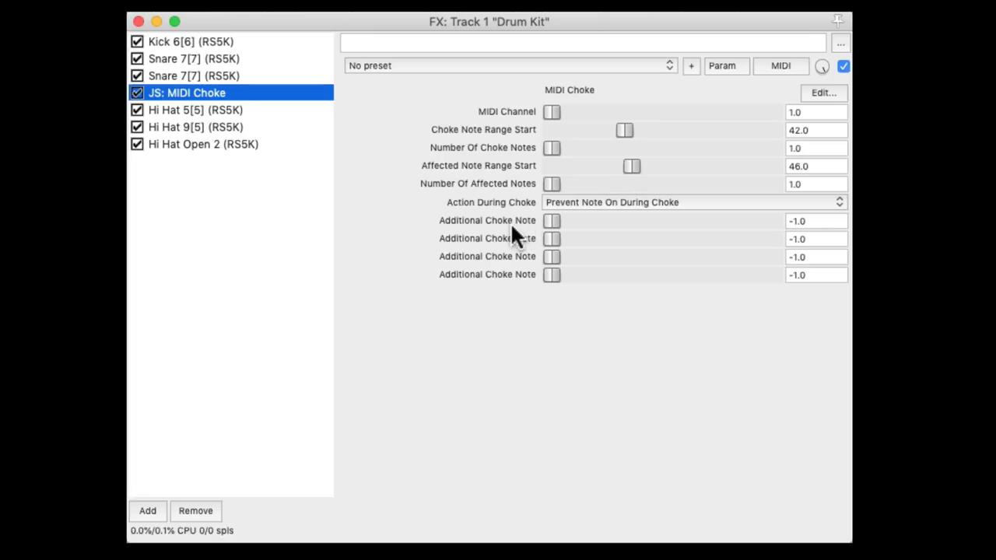
{"action": "mouse_move", "coordinate": [818, 234]}
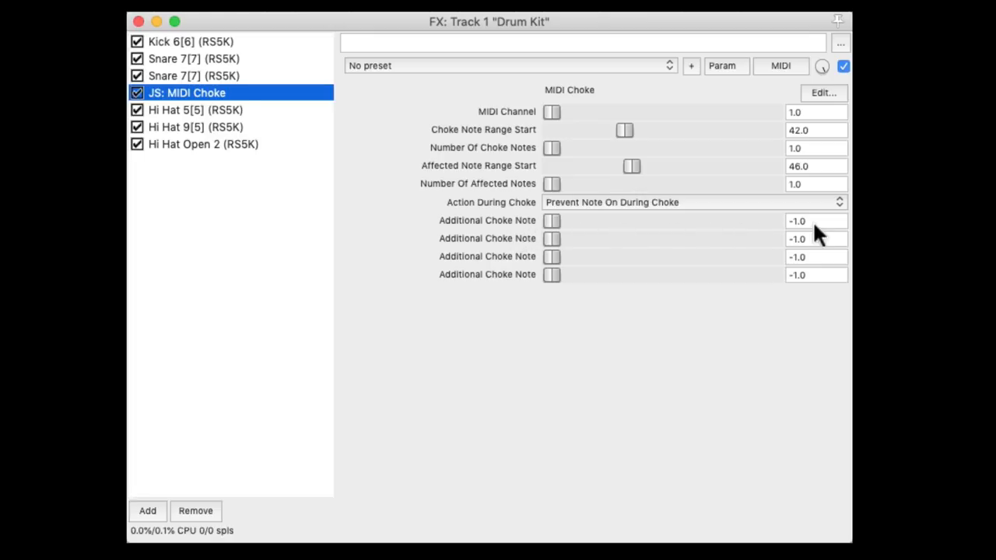